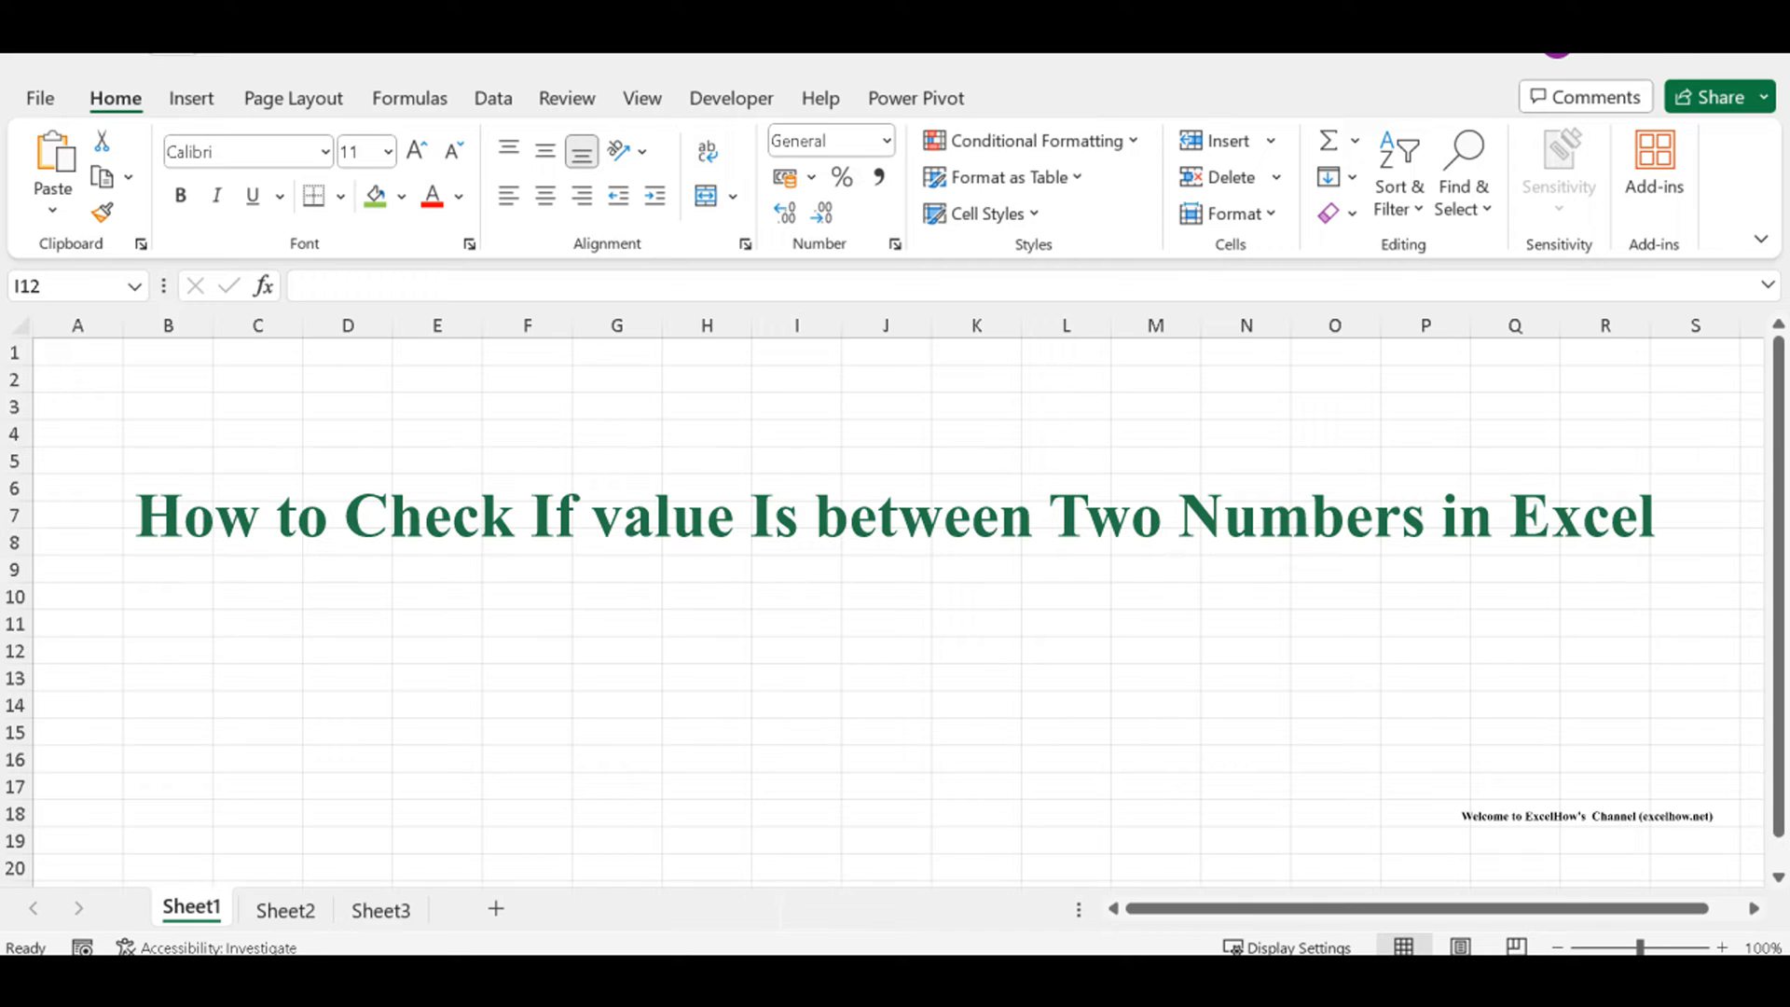
Show Sheet2 with the Num1/Num2/value table and the method notes
left_click(285, 910)
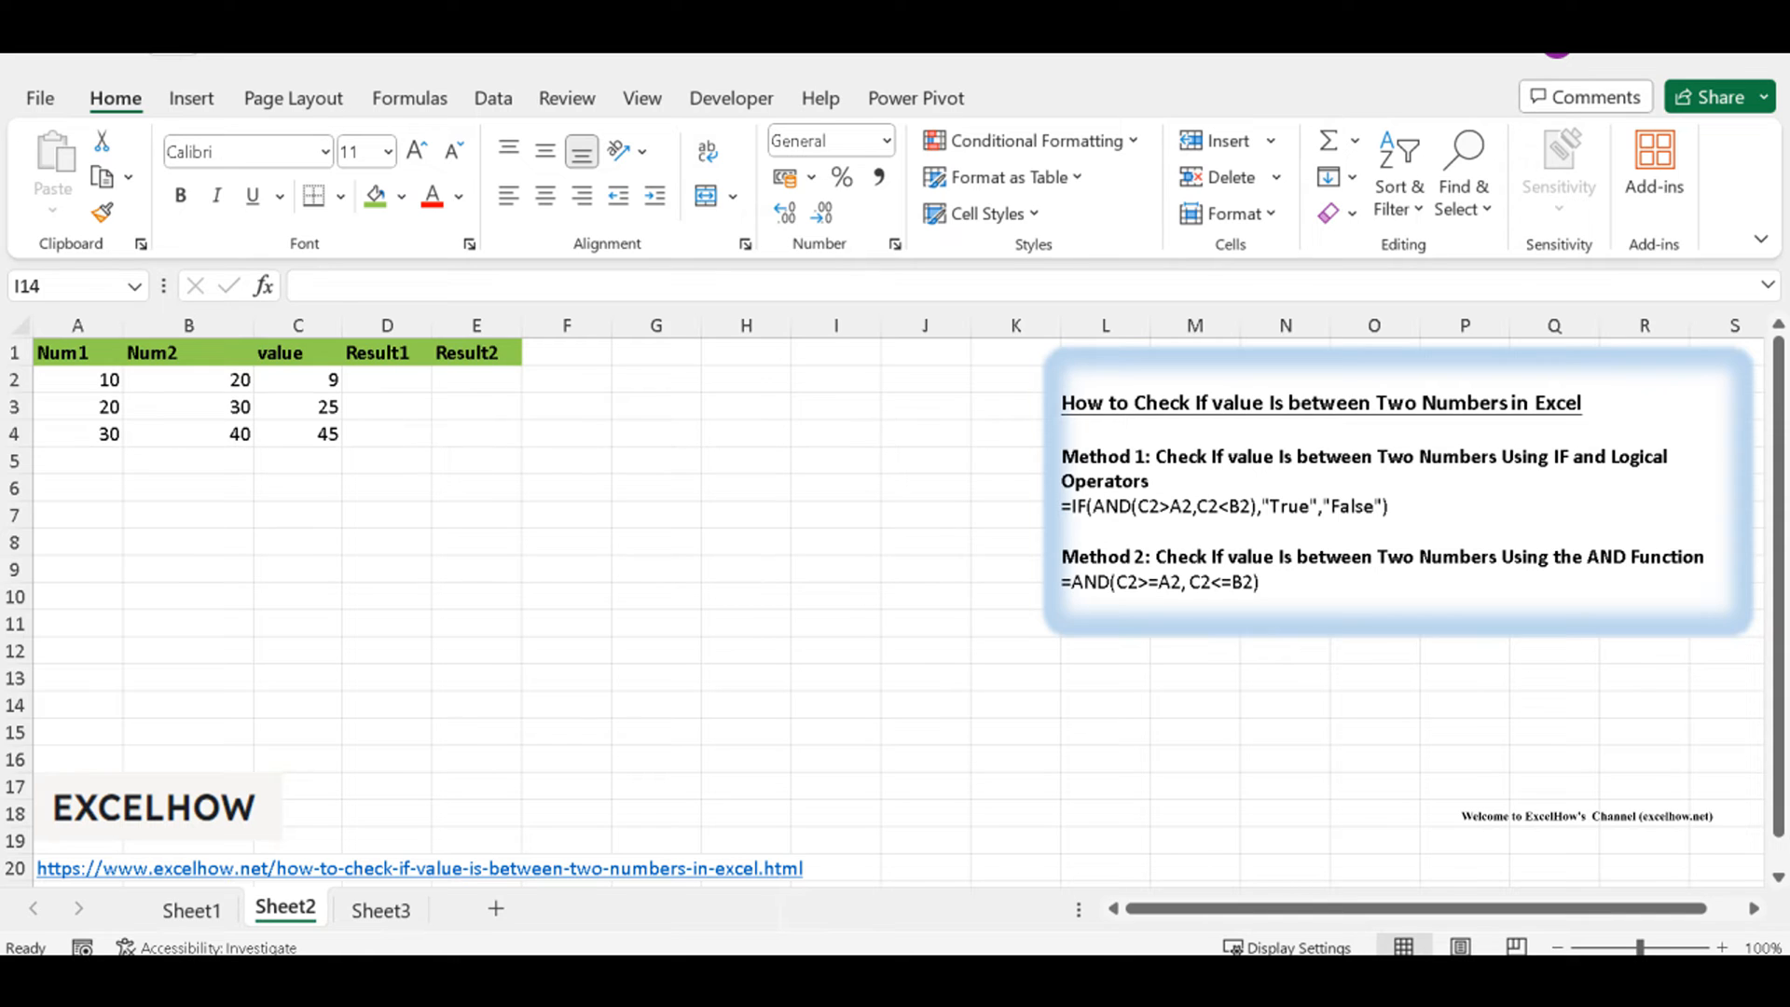
left_click(190, 910)
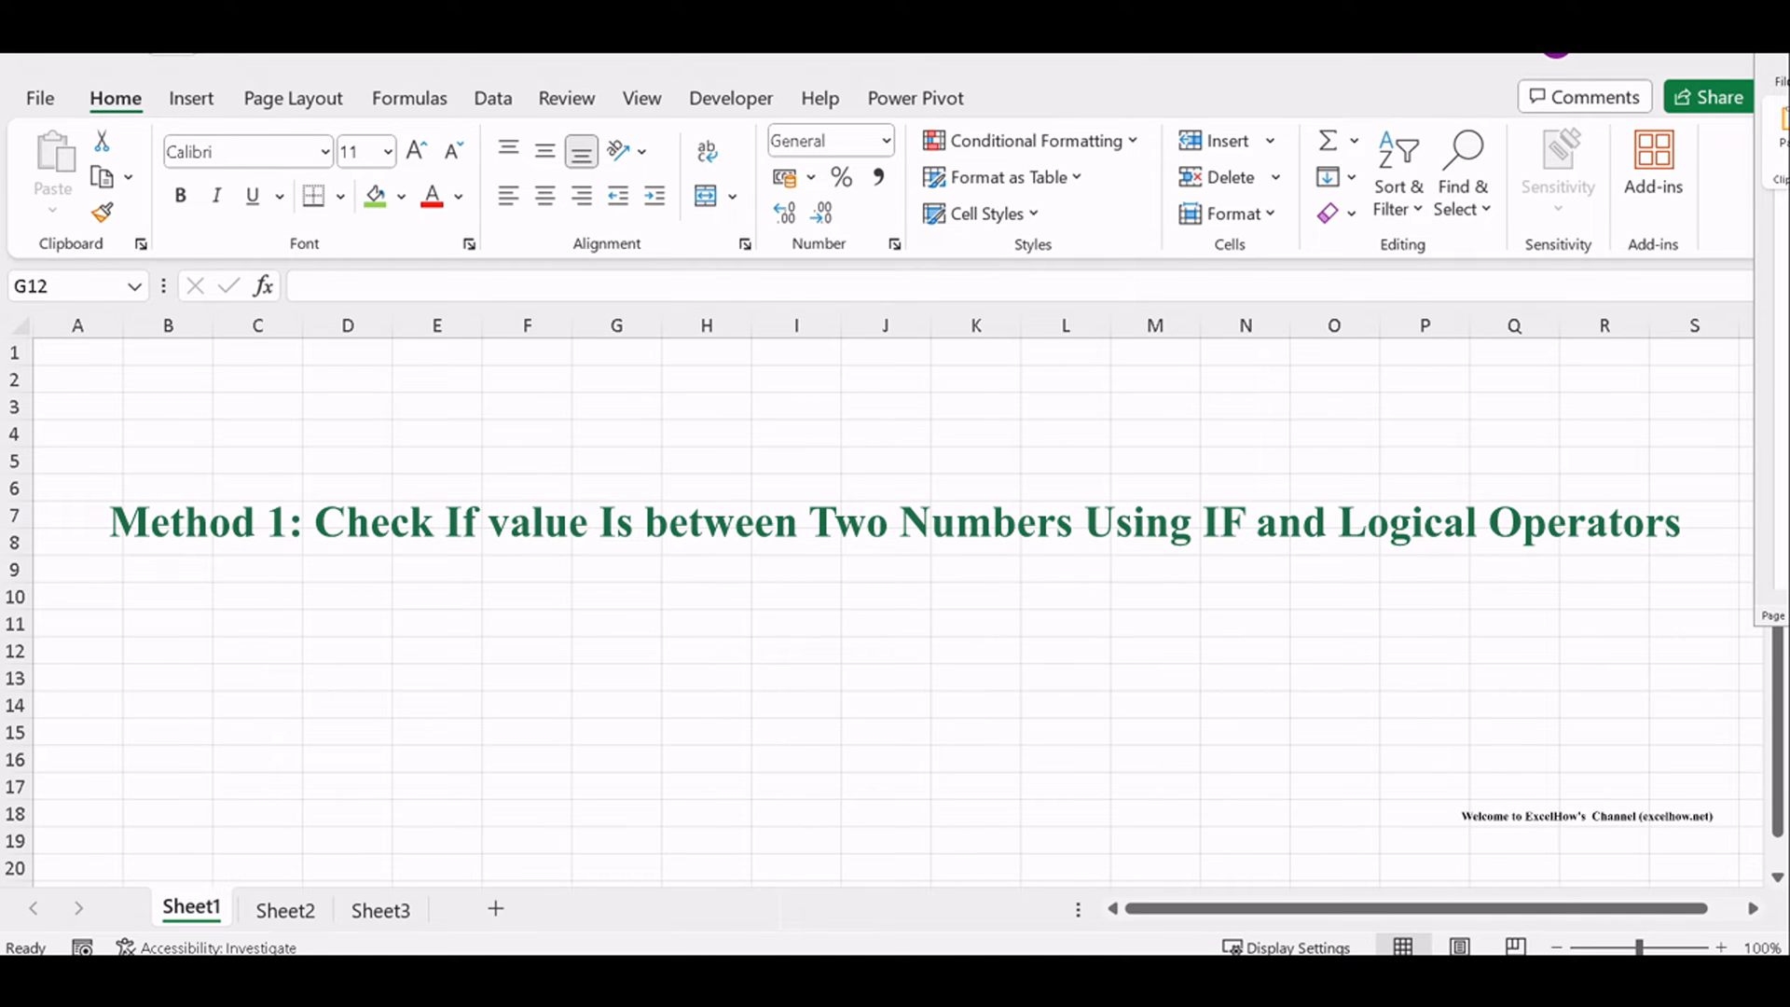
left_click(616, 650)
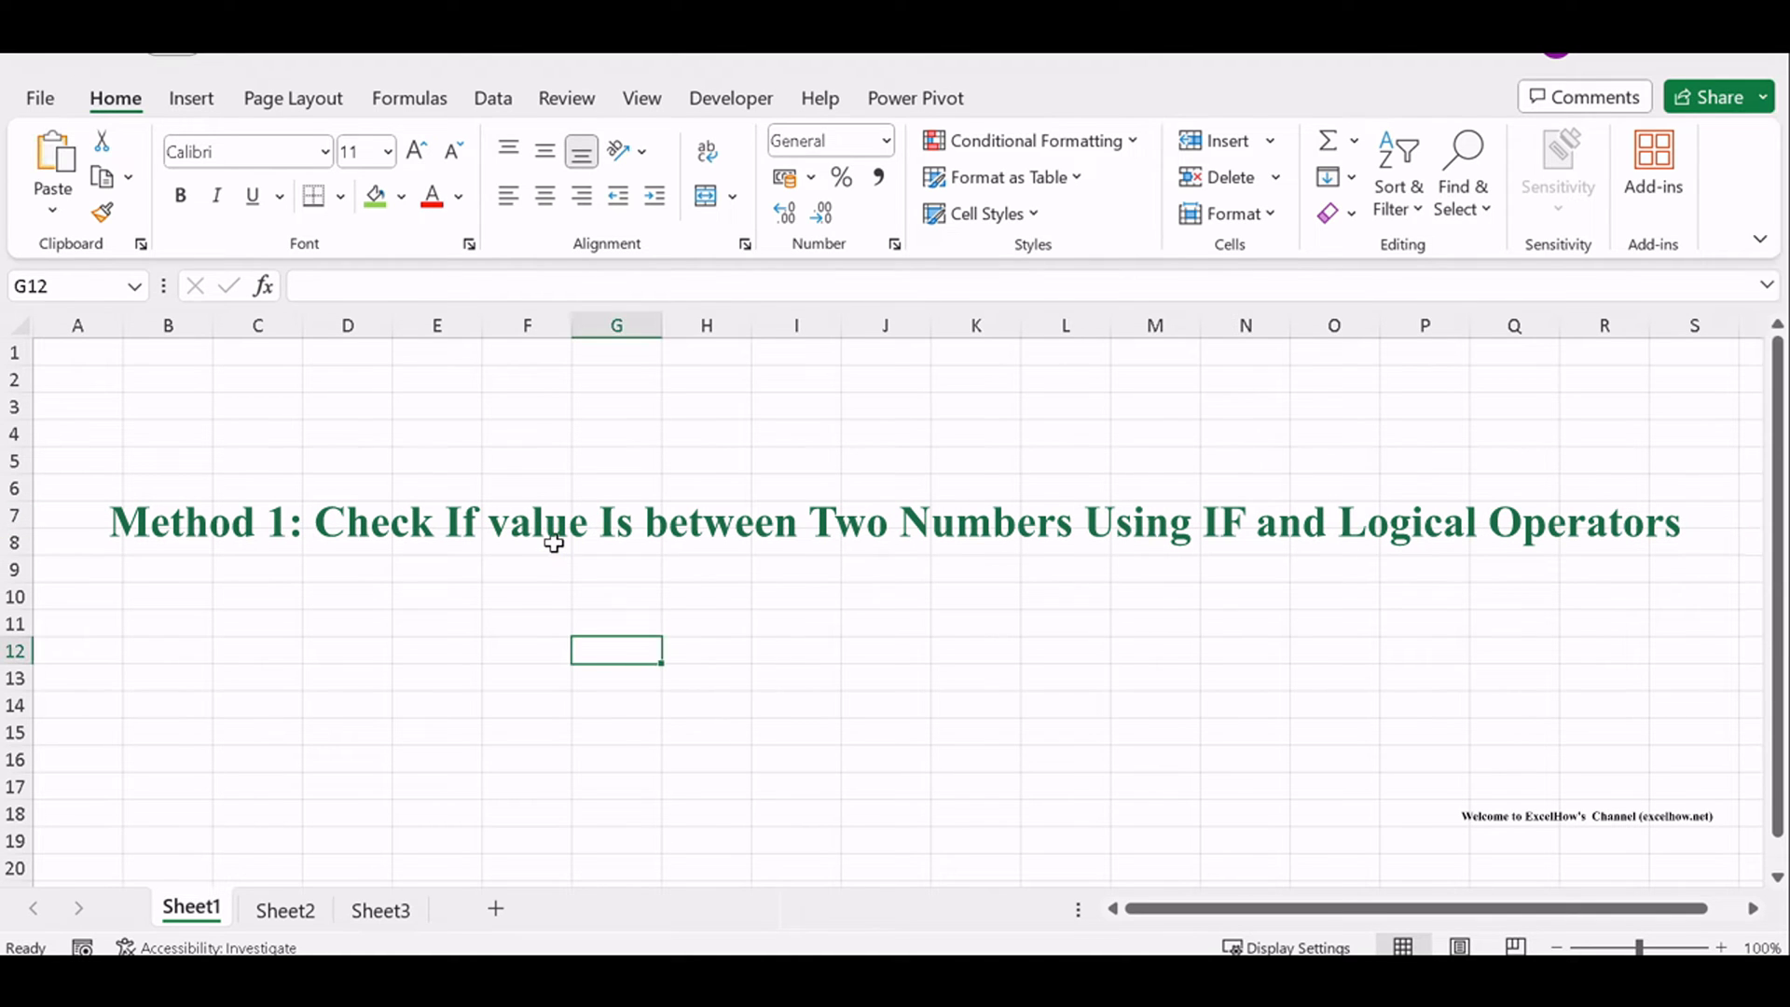
mouse_move(719, 556)
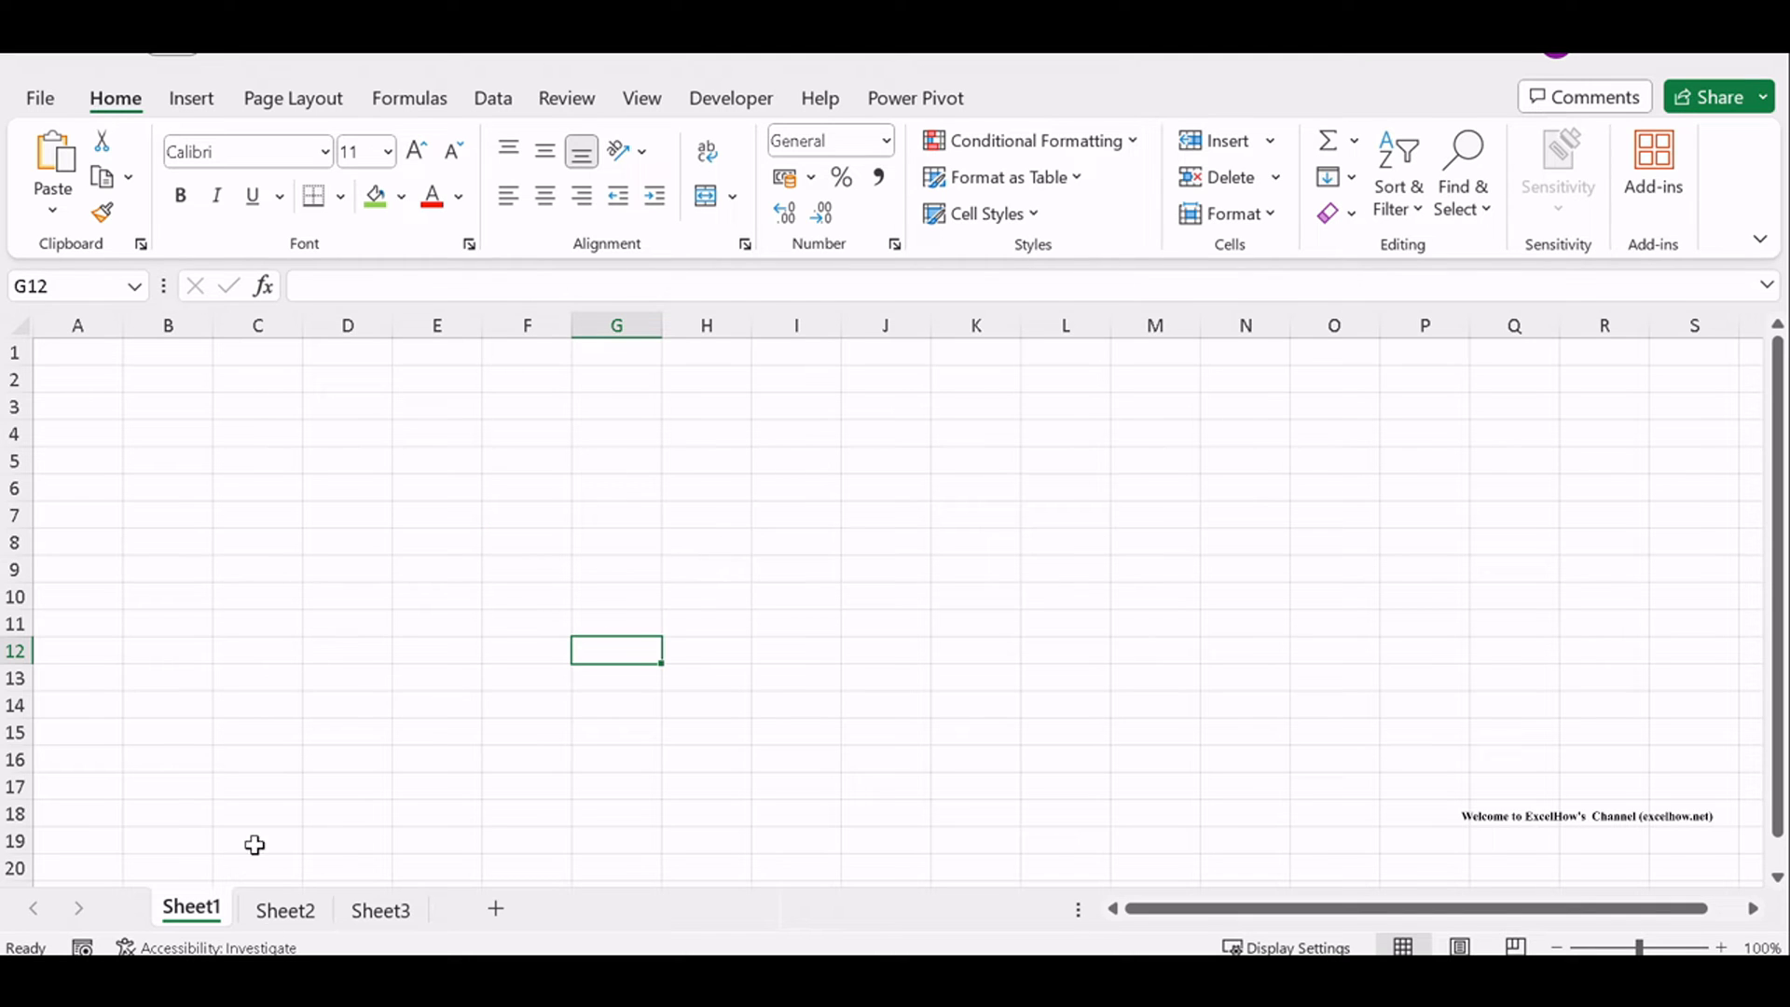
left_click(284, 910)
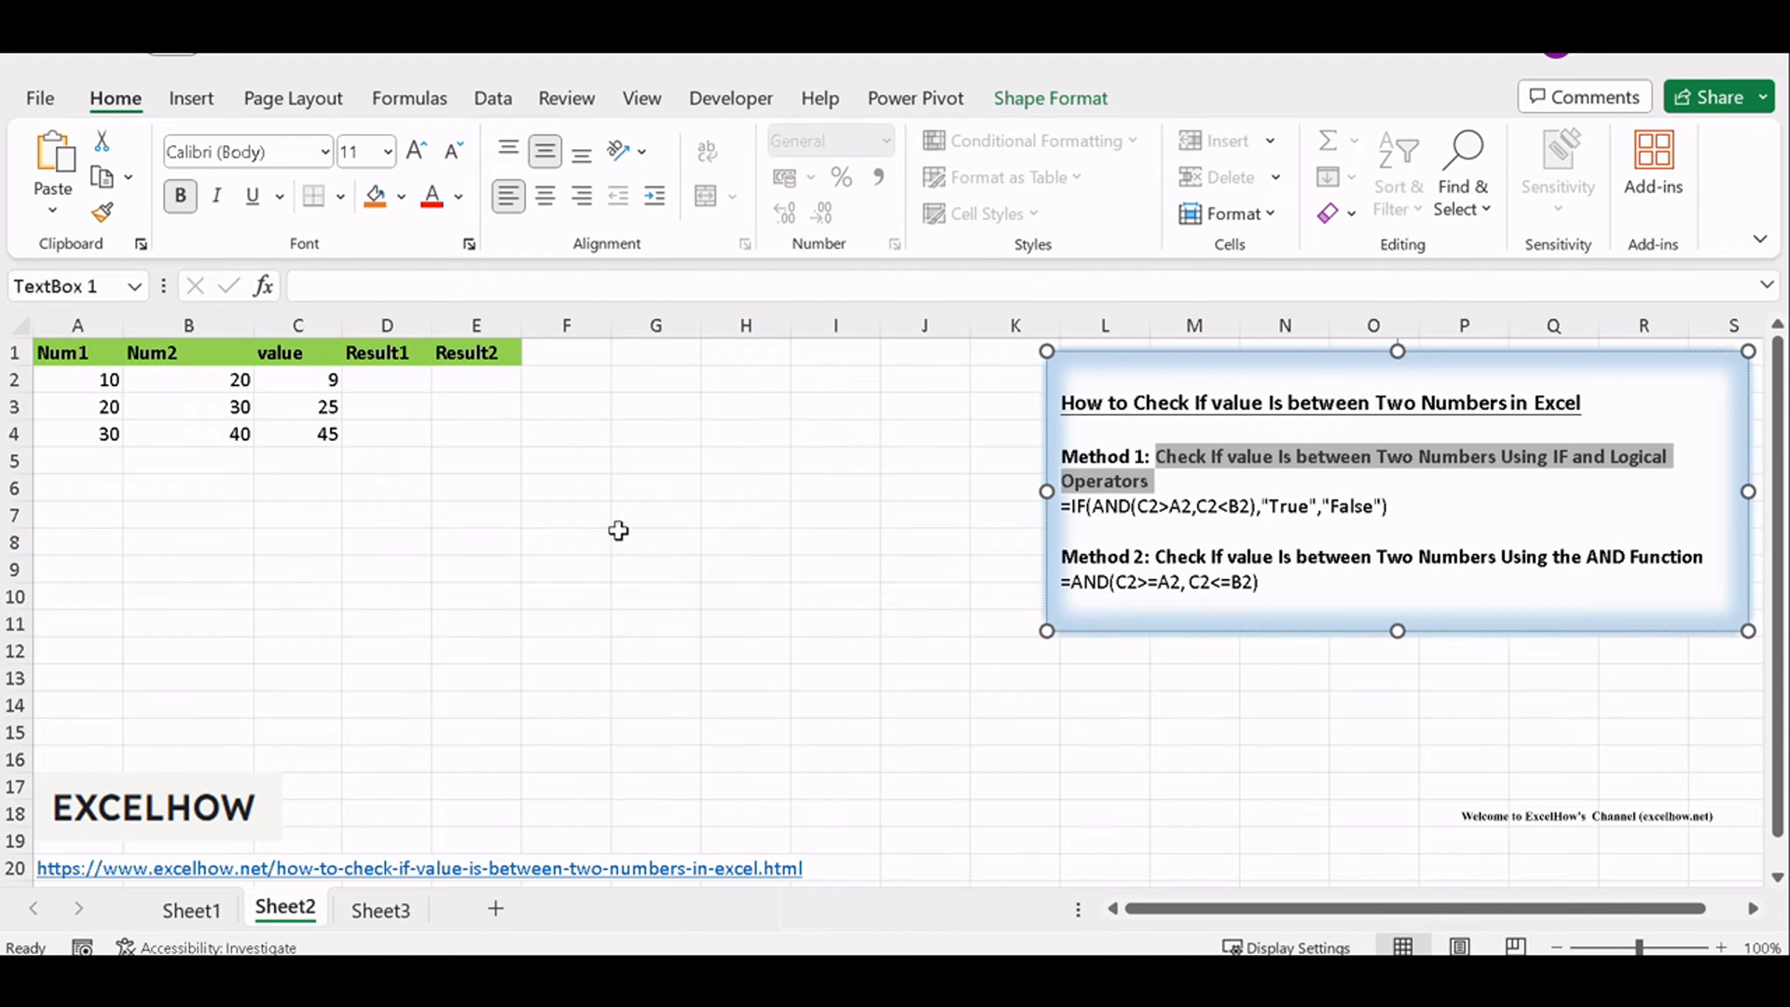
left_click(655, 541)
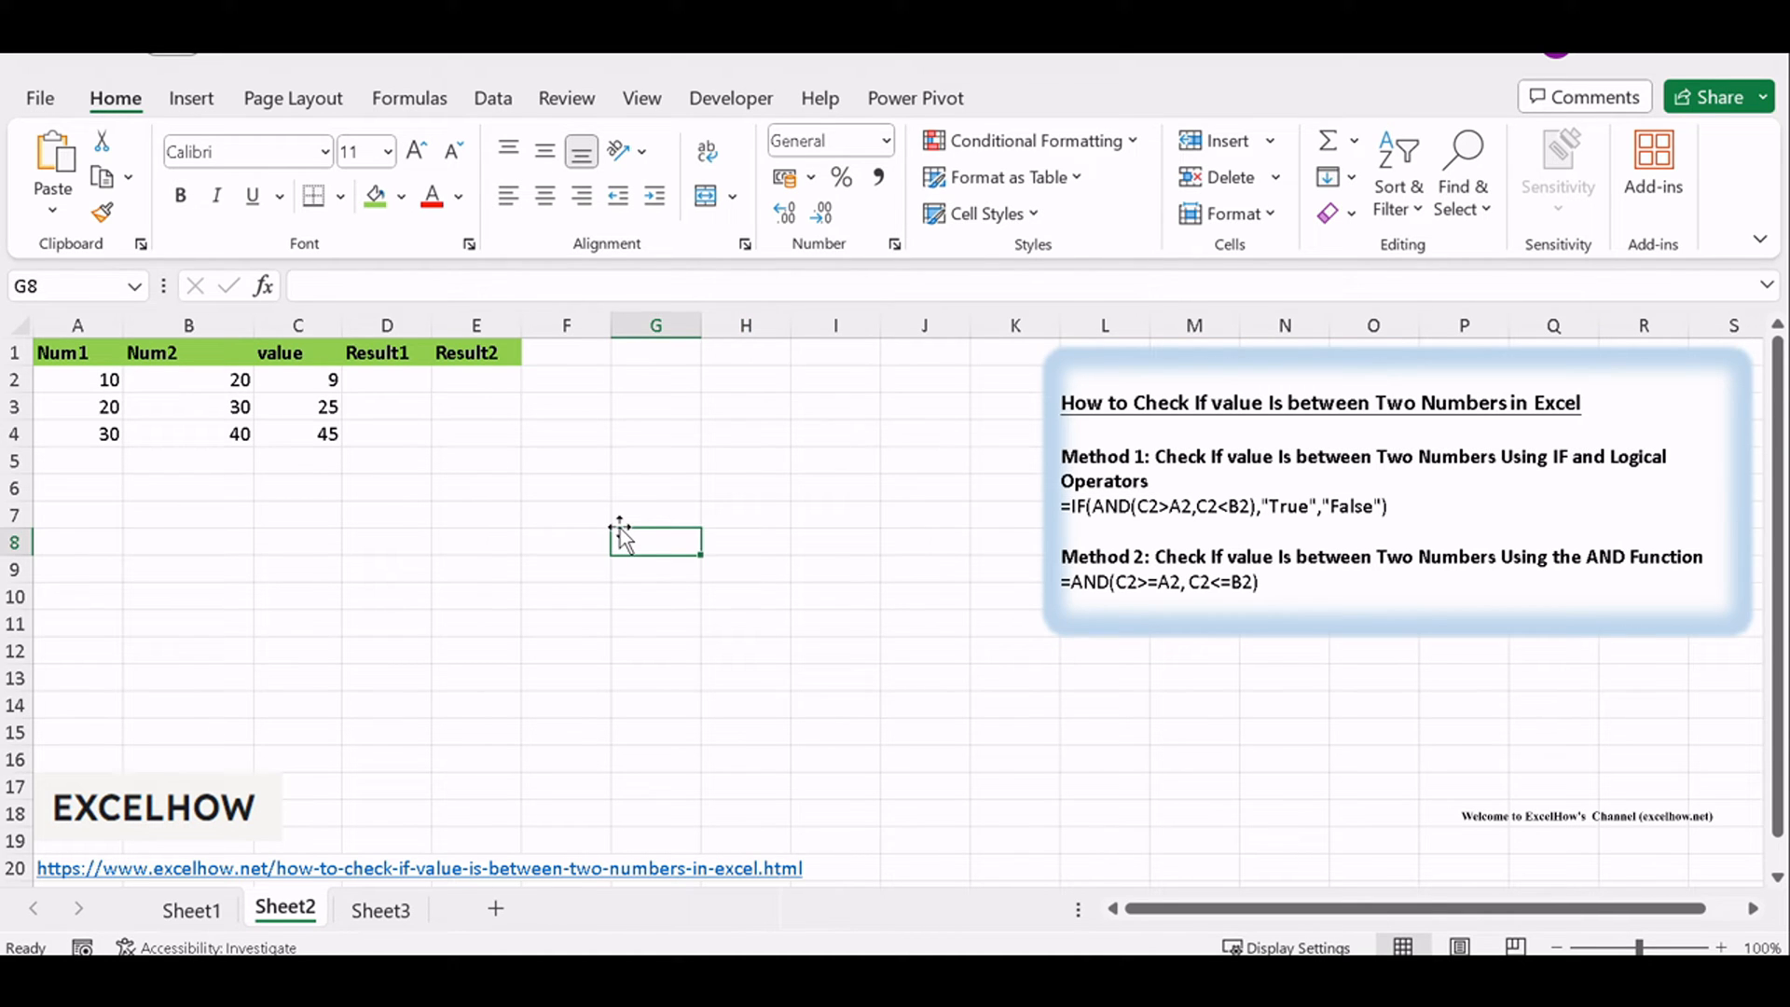
left_click(188, 353)
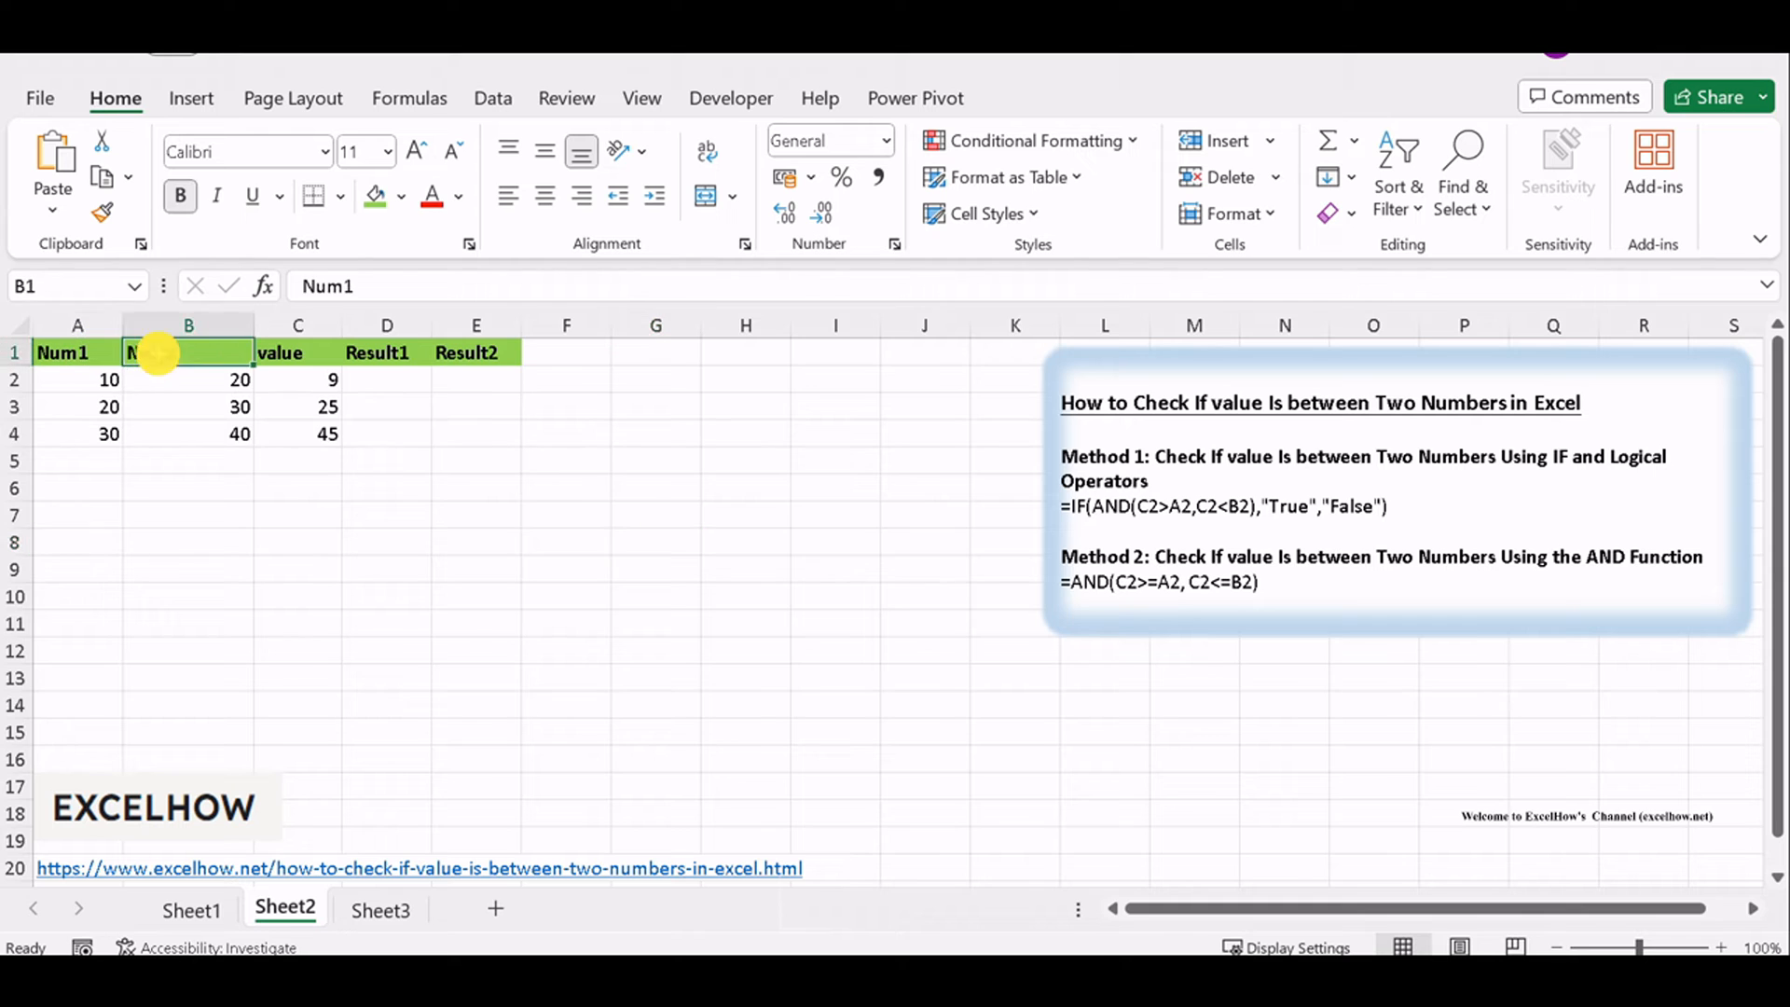
left_click(297, 352)
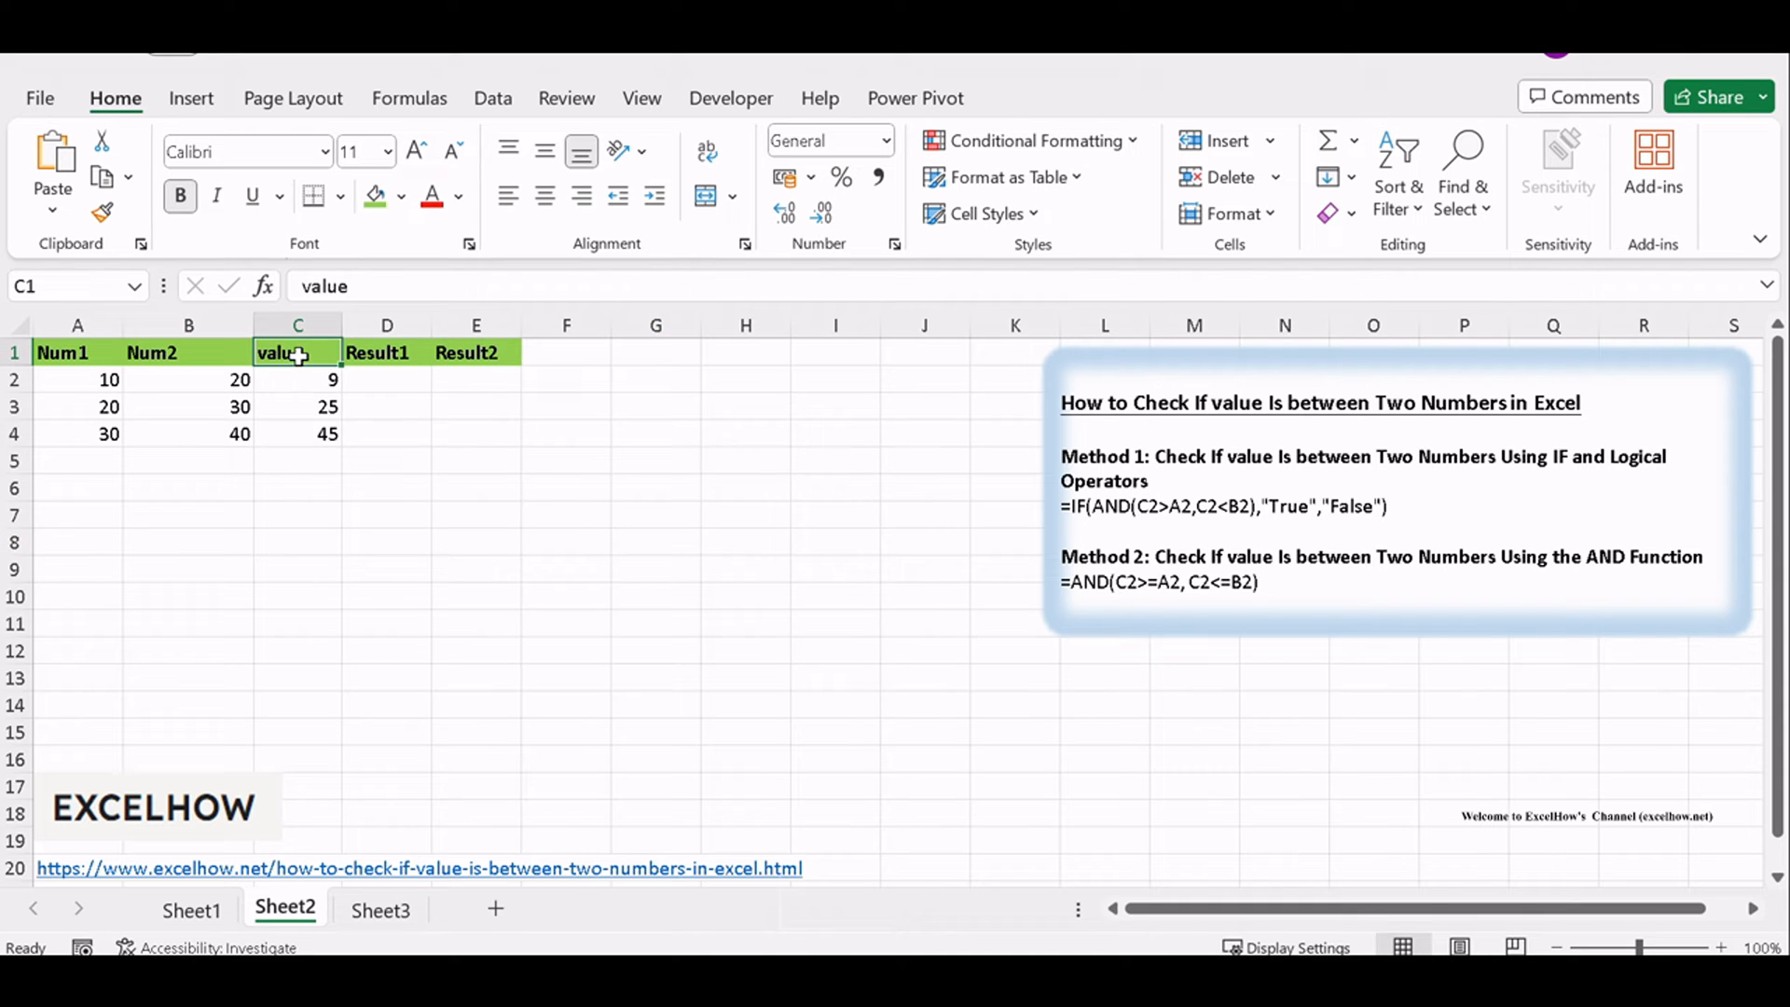
left_click(77, 569)
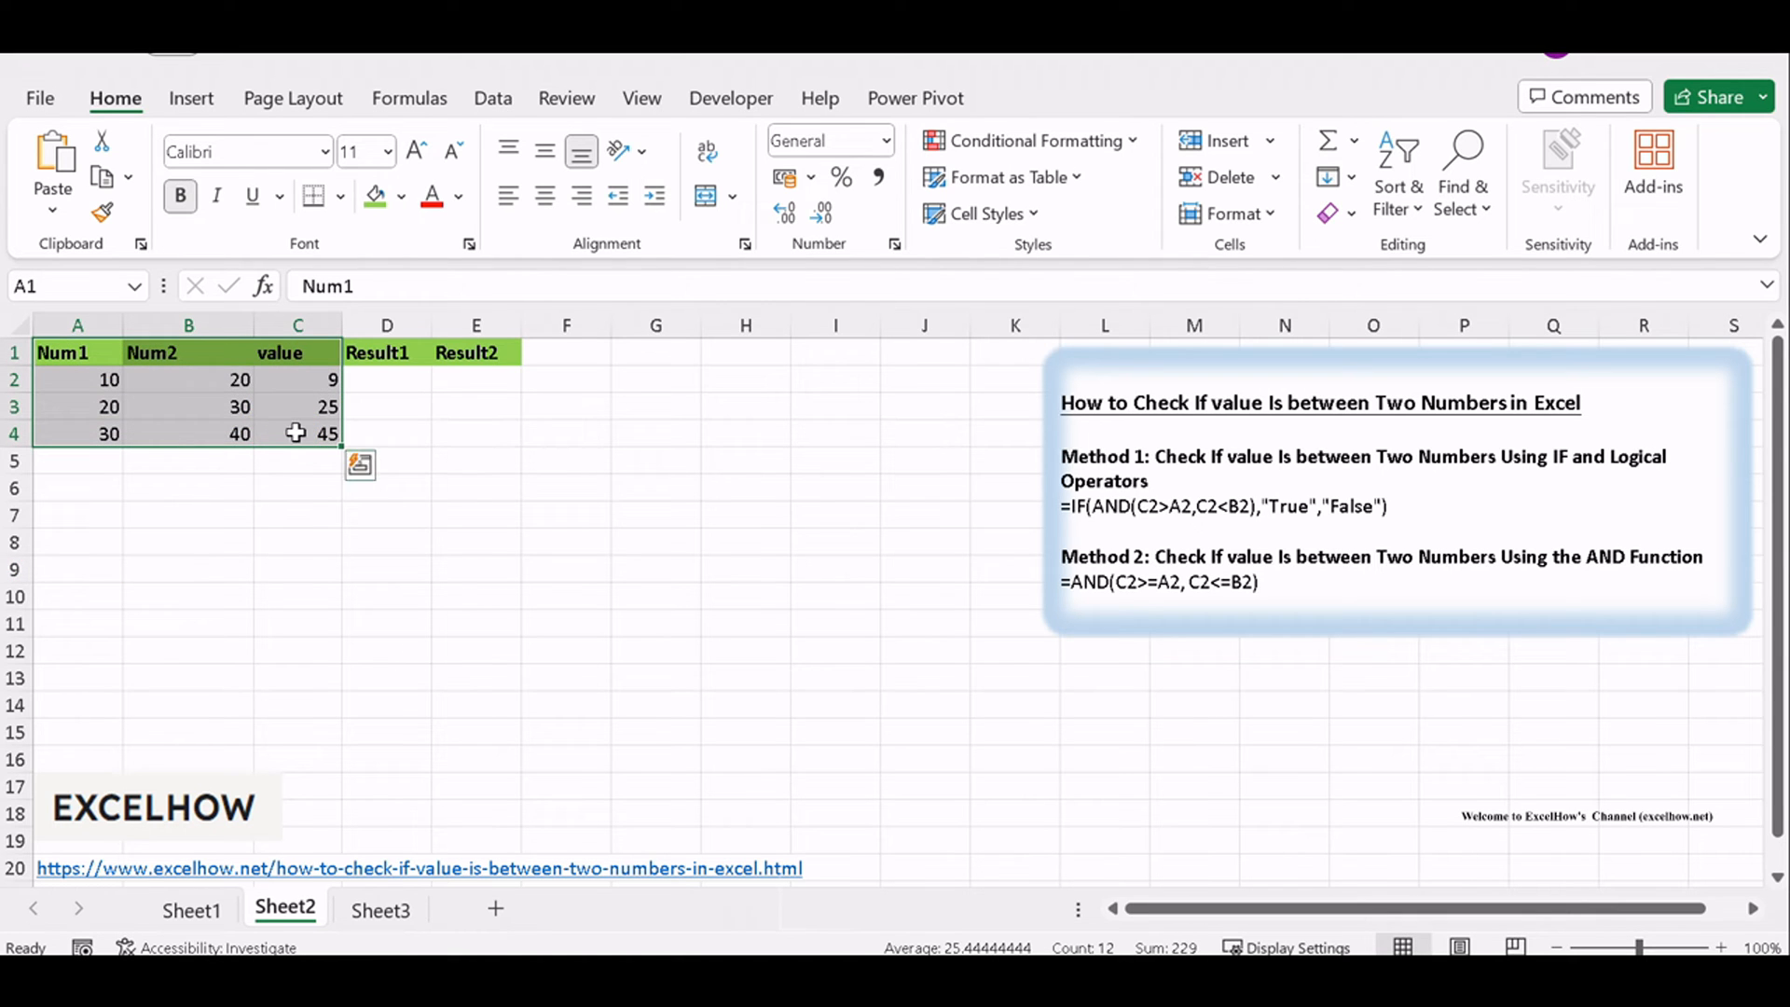
mouse_move(236, 578)
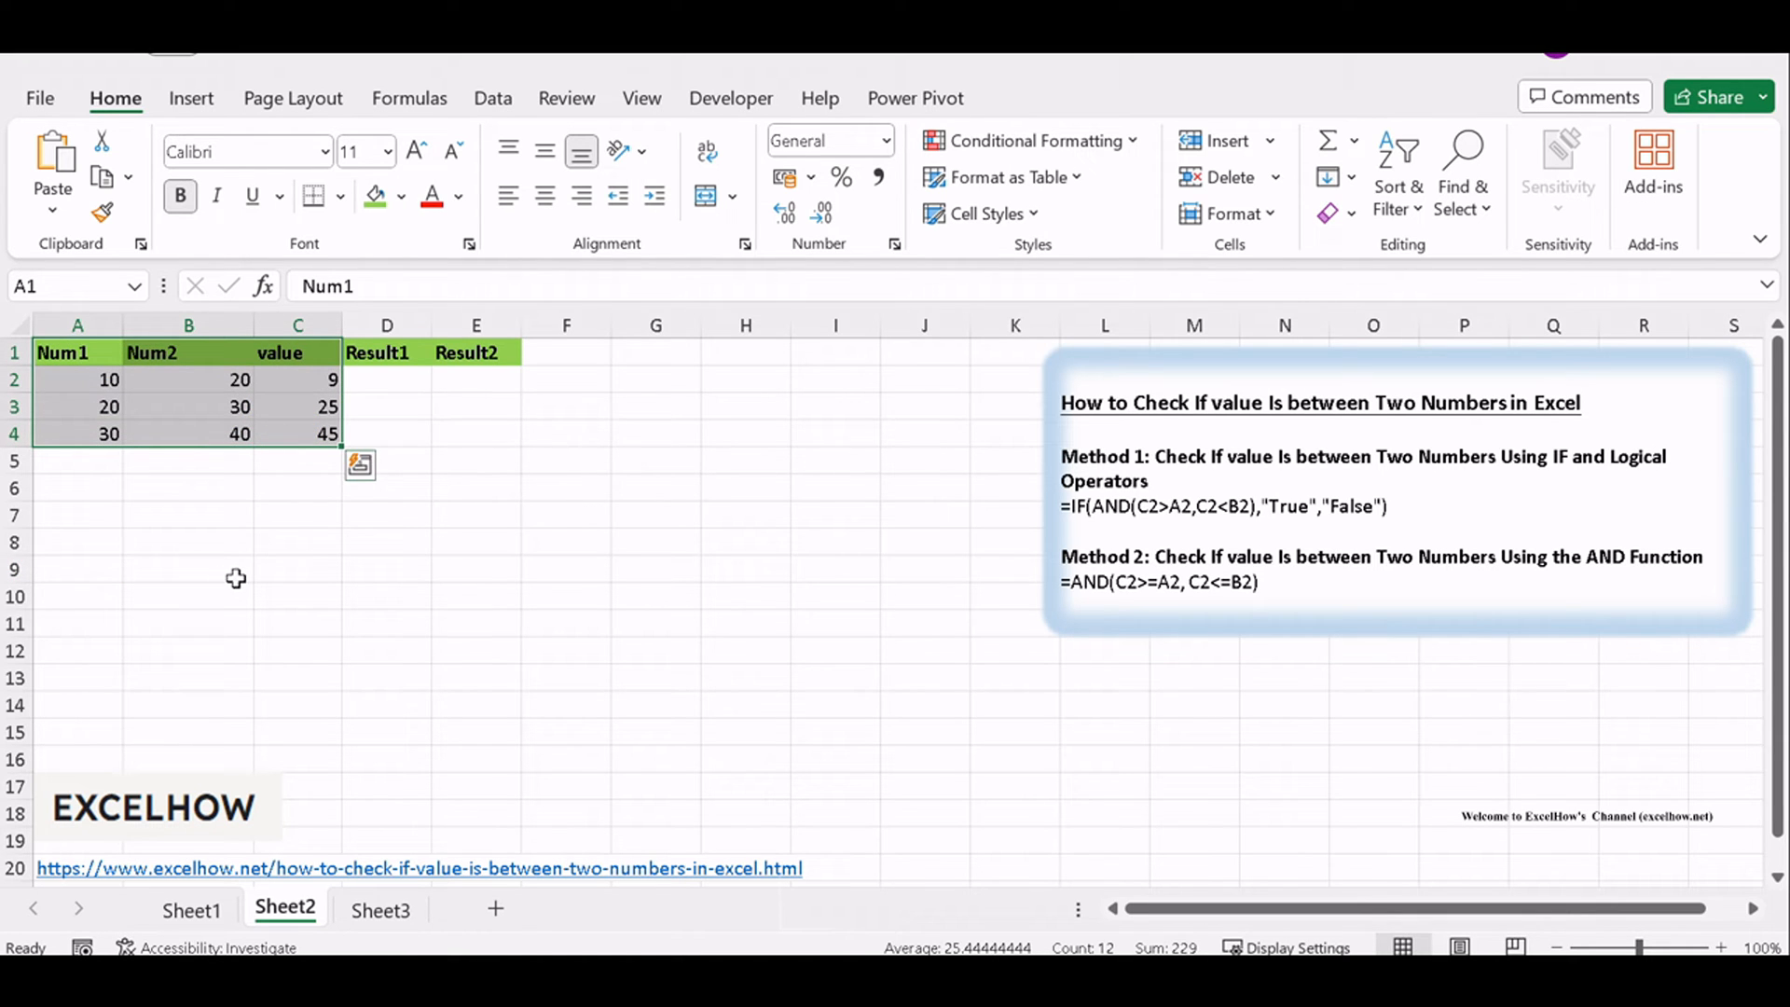
left_click(188, 569)
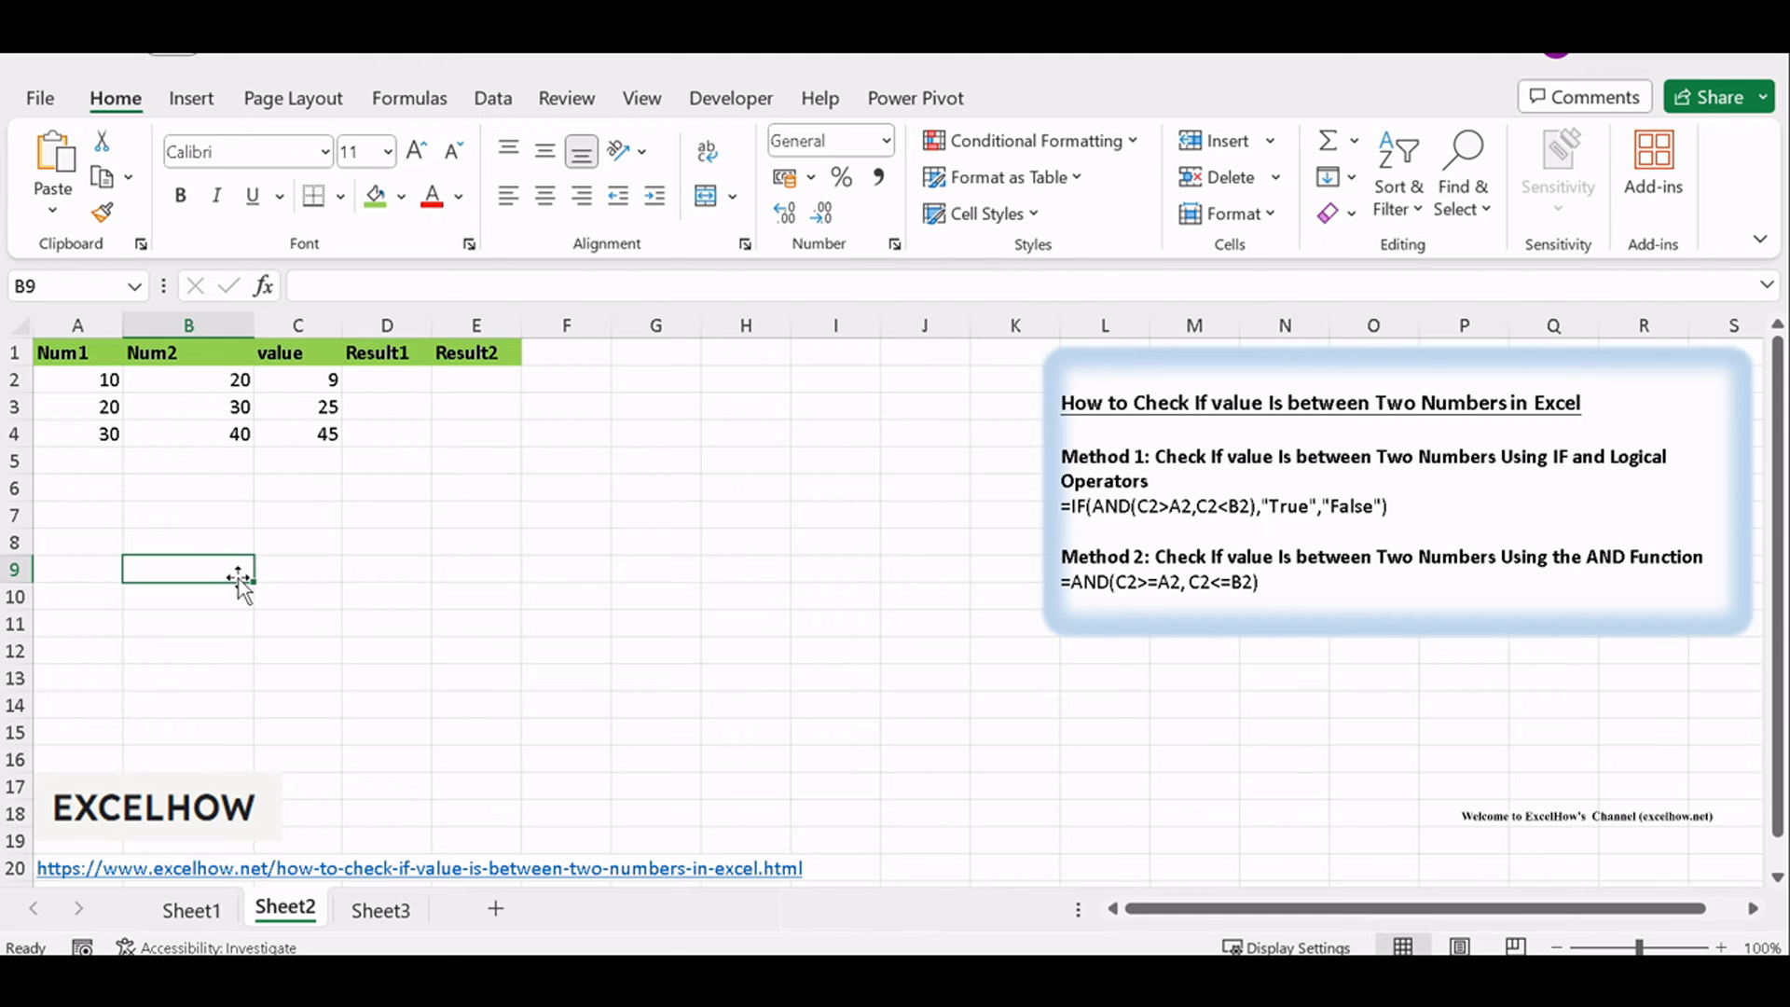
left_click(297, 380)
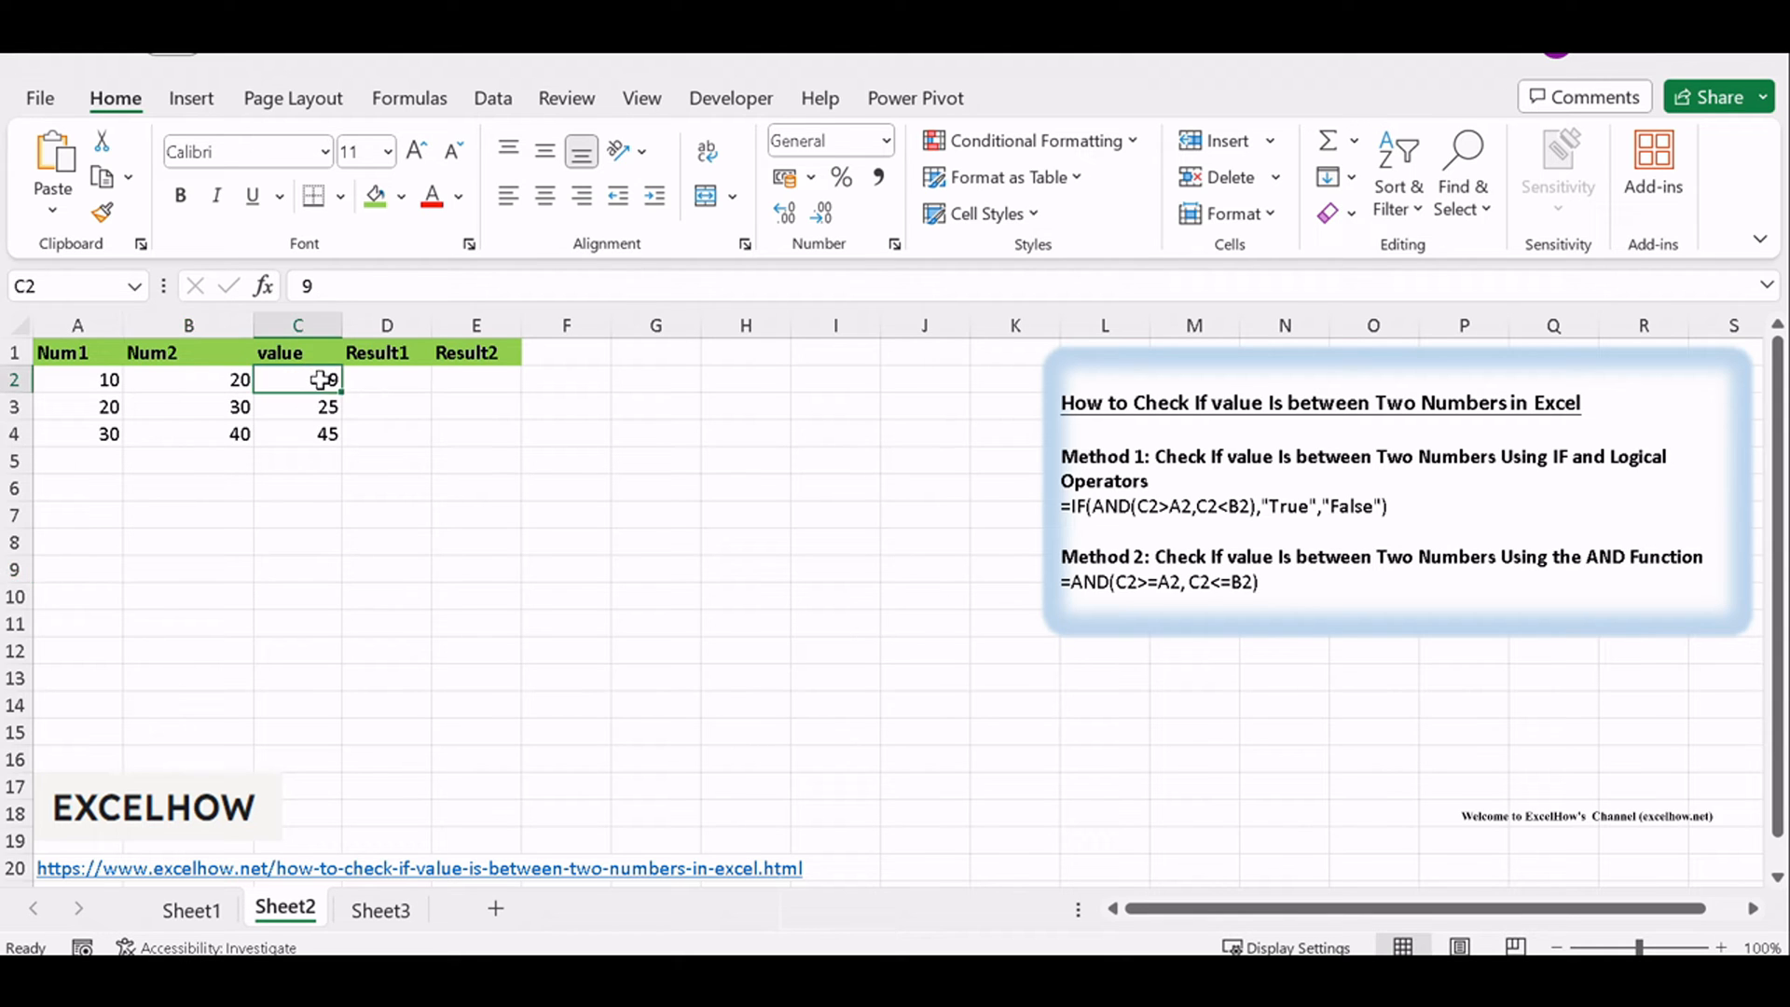
left_click(76, 380)
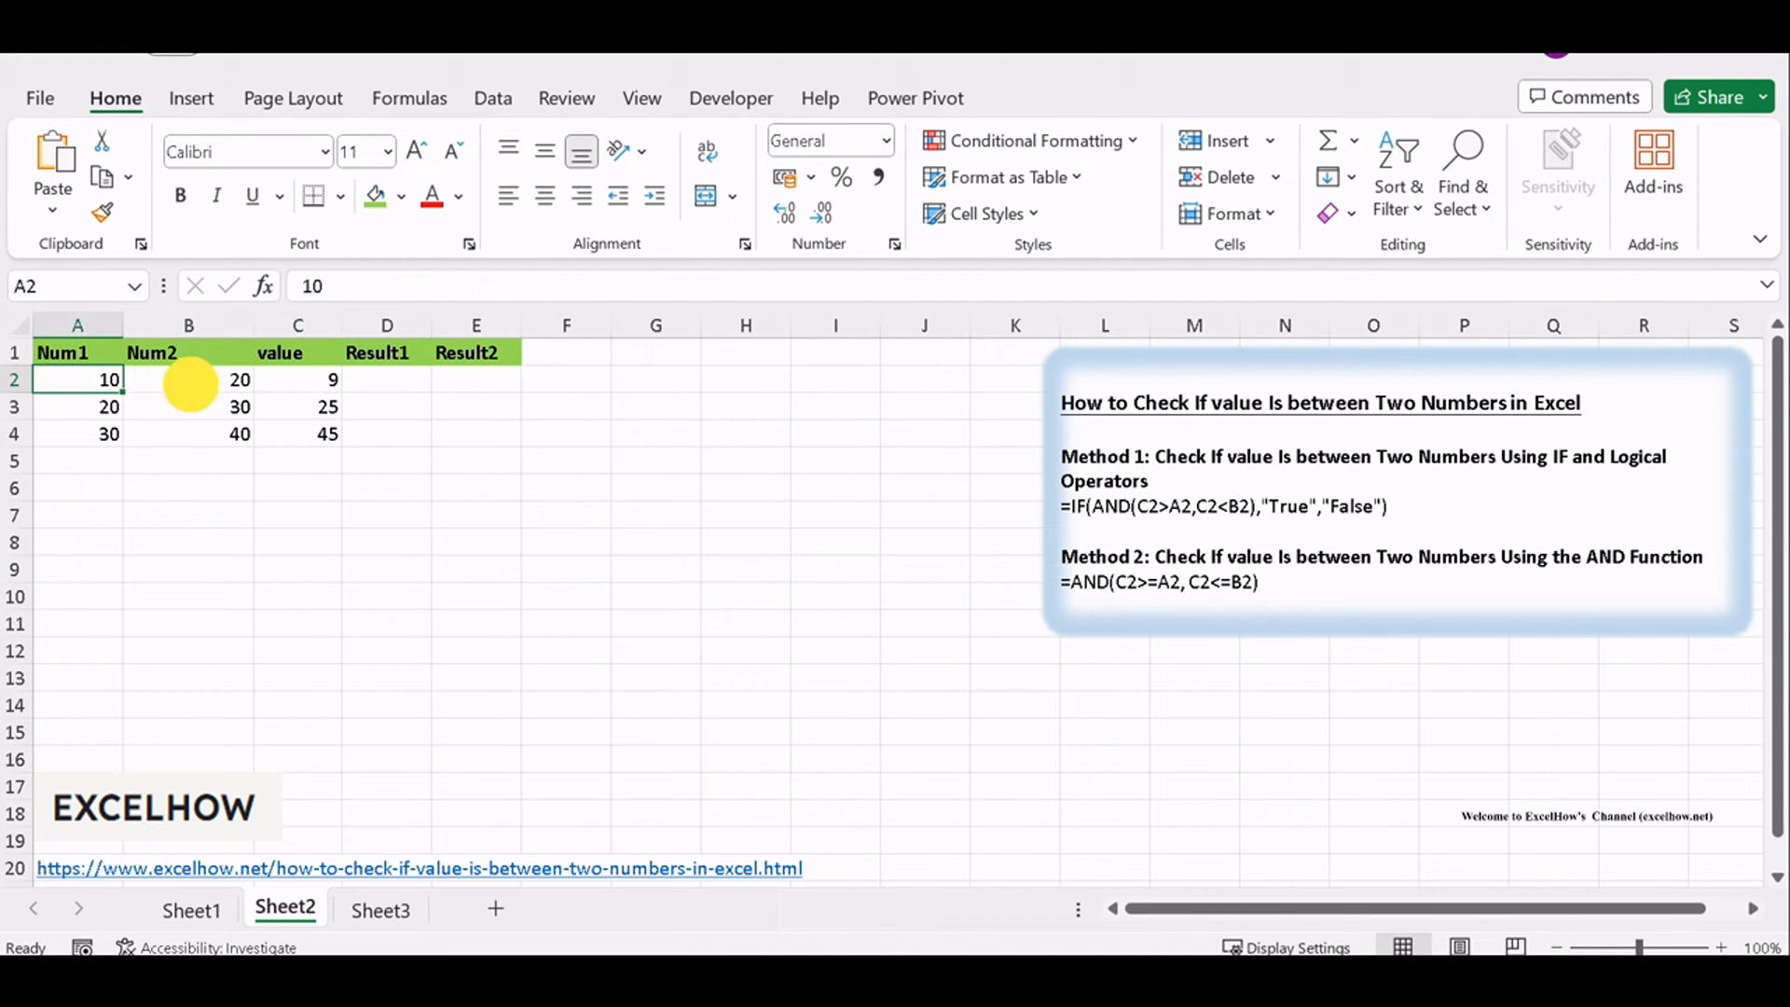
left_click(188, 380)
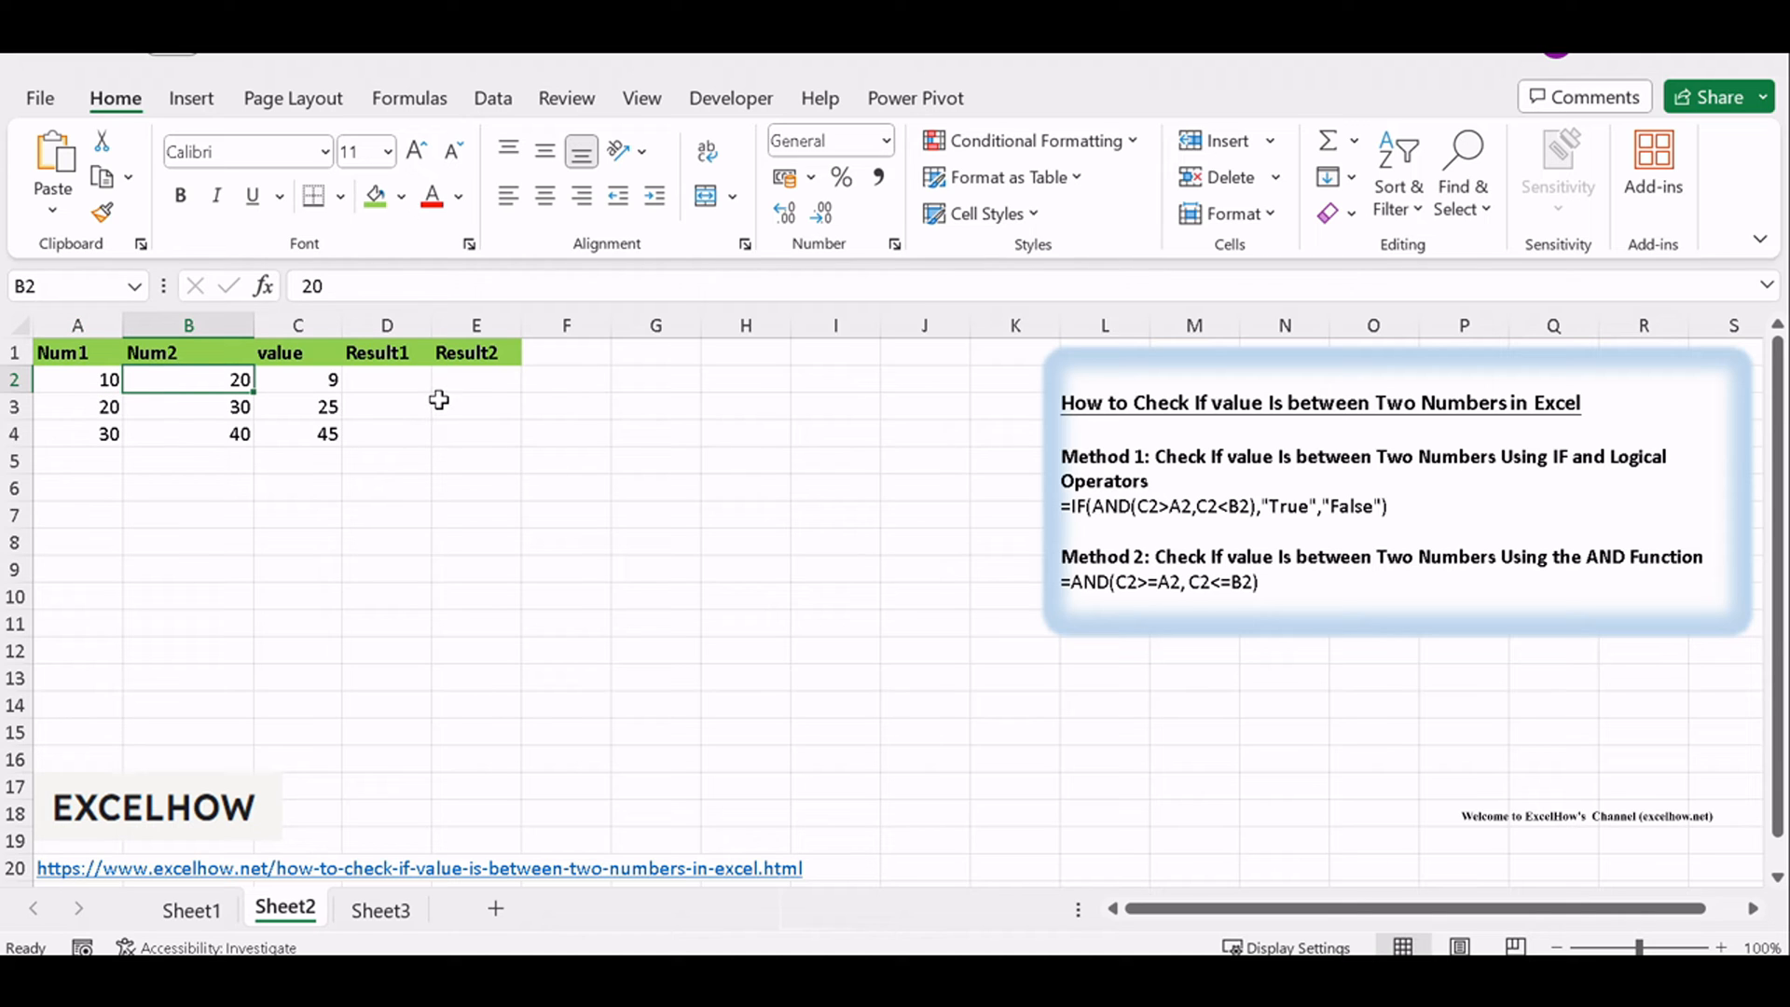
mouse_move(504, 467)
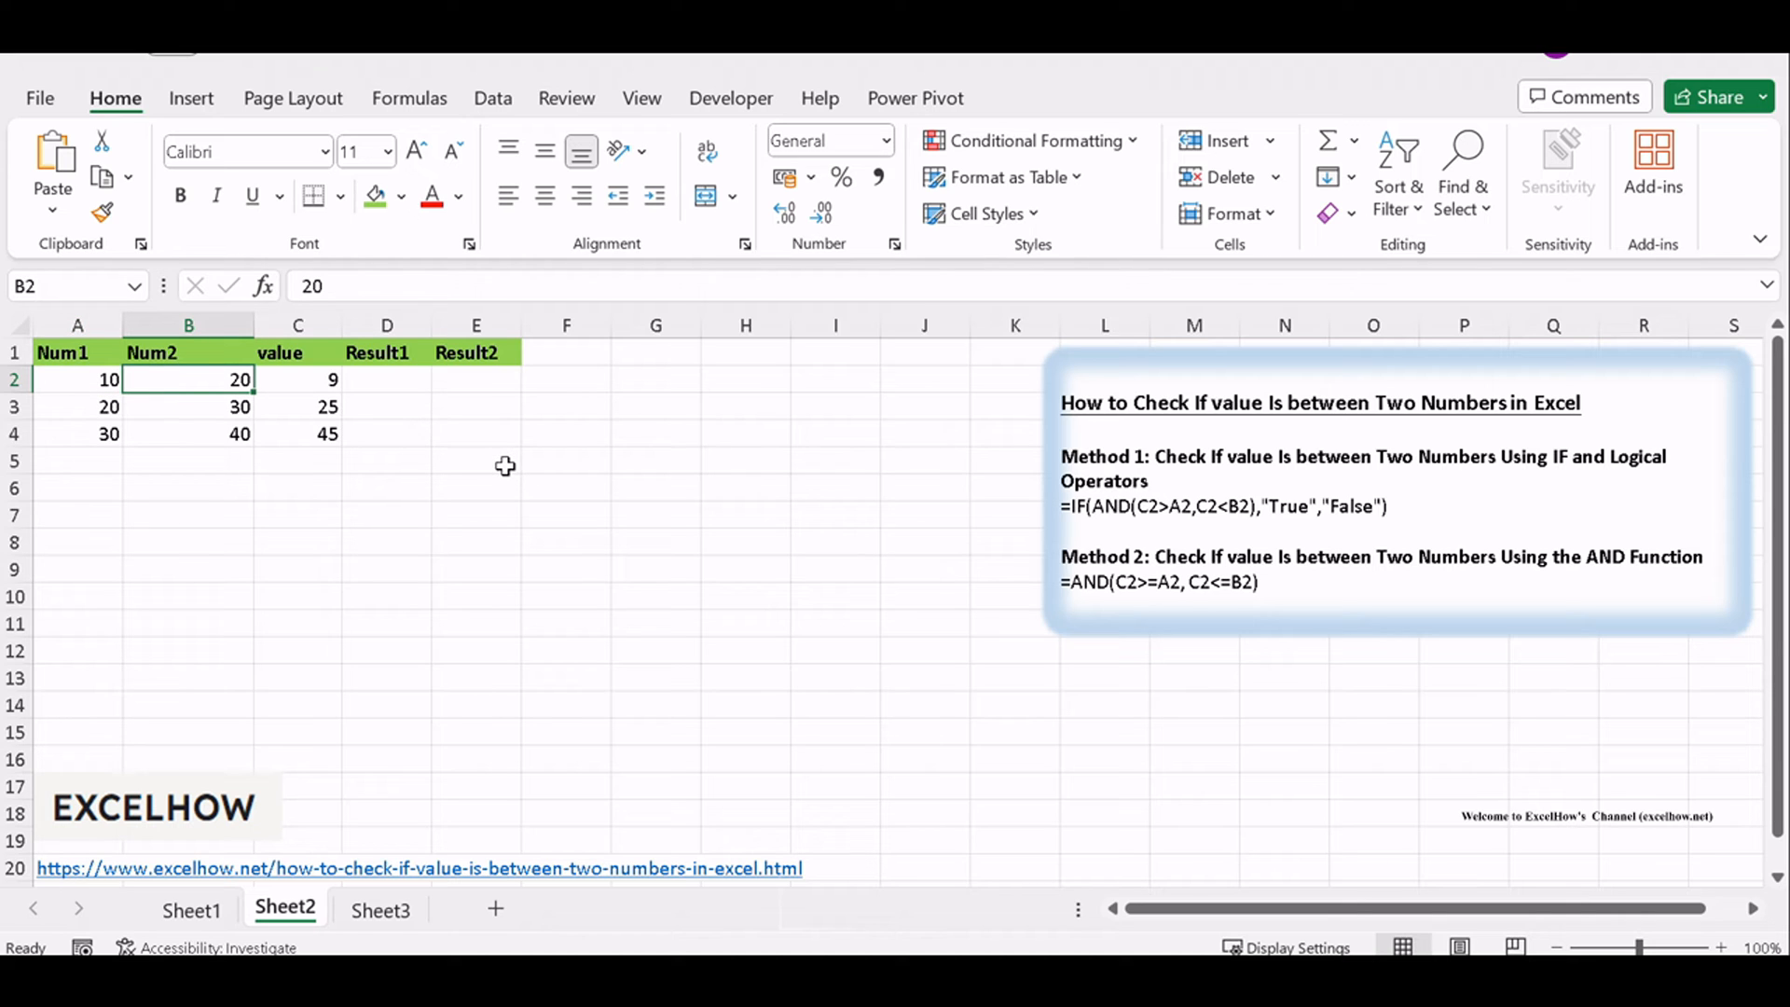
left_click(386, 380)
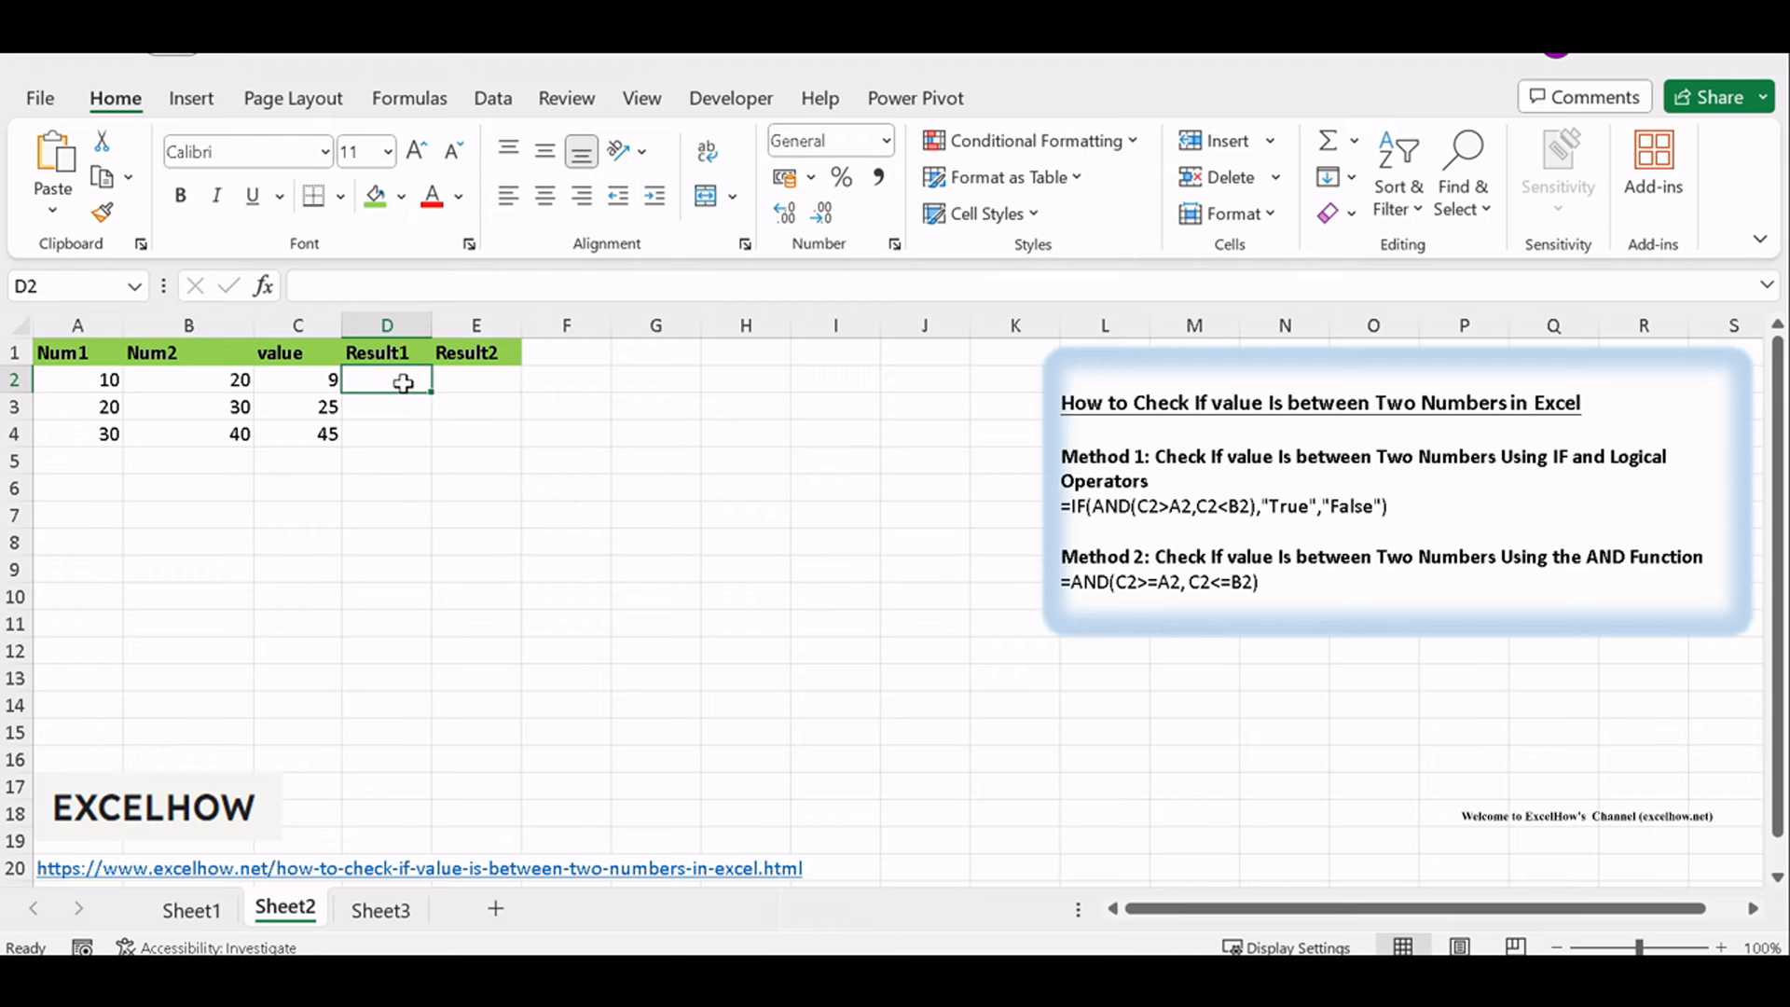
Enter =IF(AND(C2>A2,C2<B2),"True","False") in D2 and fill it down to D4
type("=IF(AND(C2>A2,C2<B2),\"True\",\"False\")")
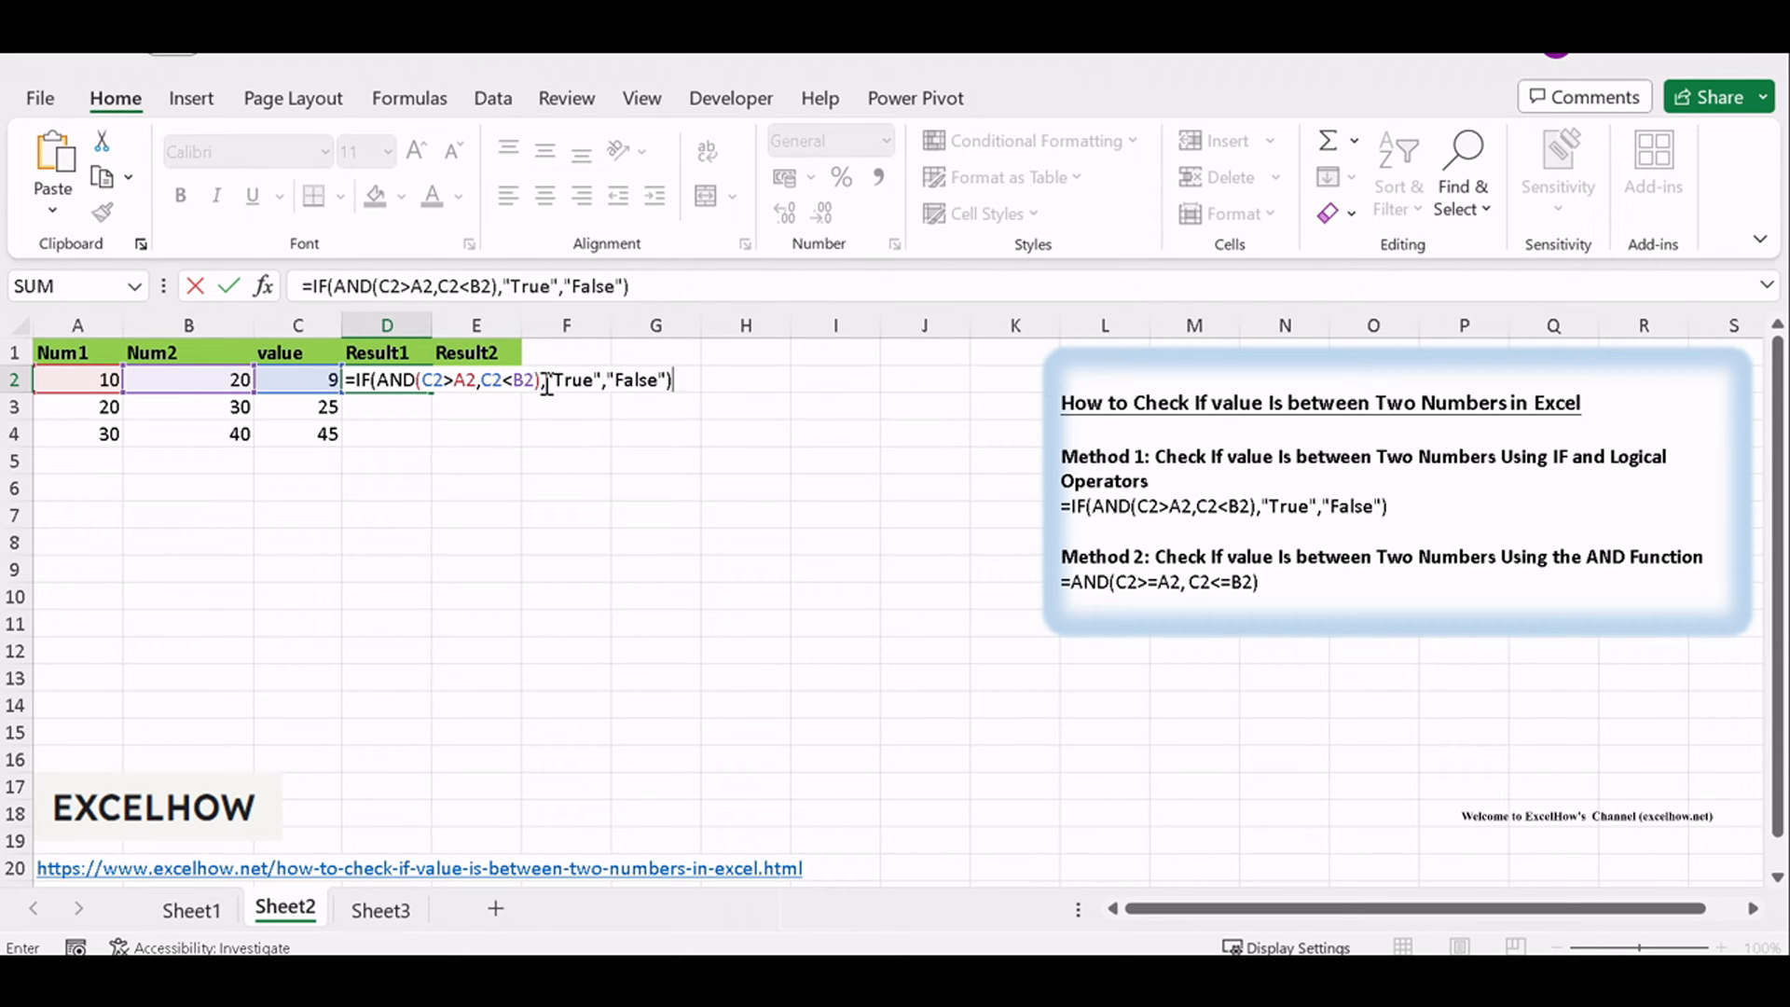
mouse_move(682, 385)
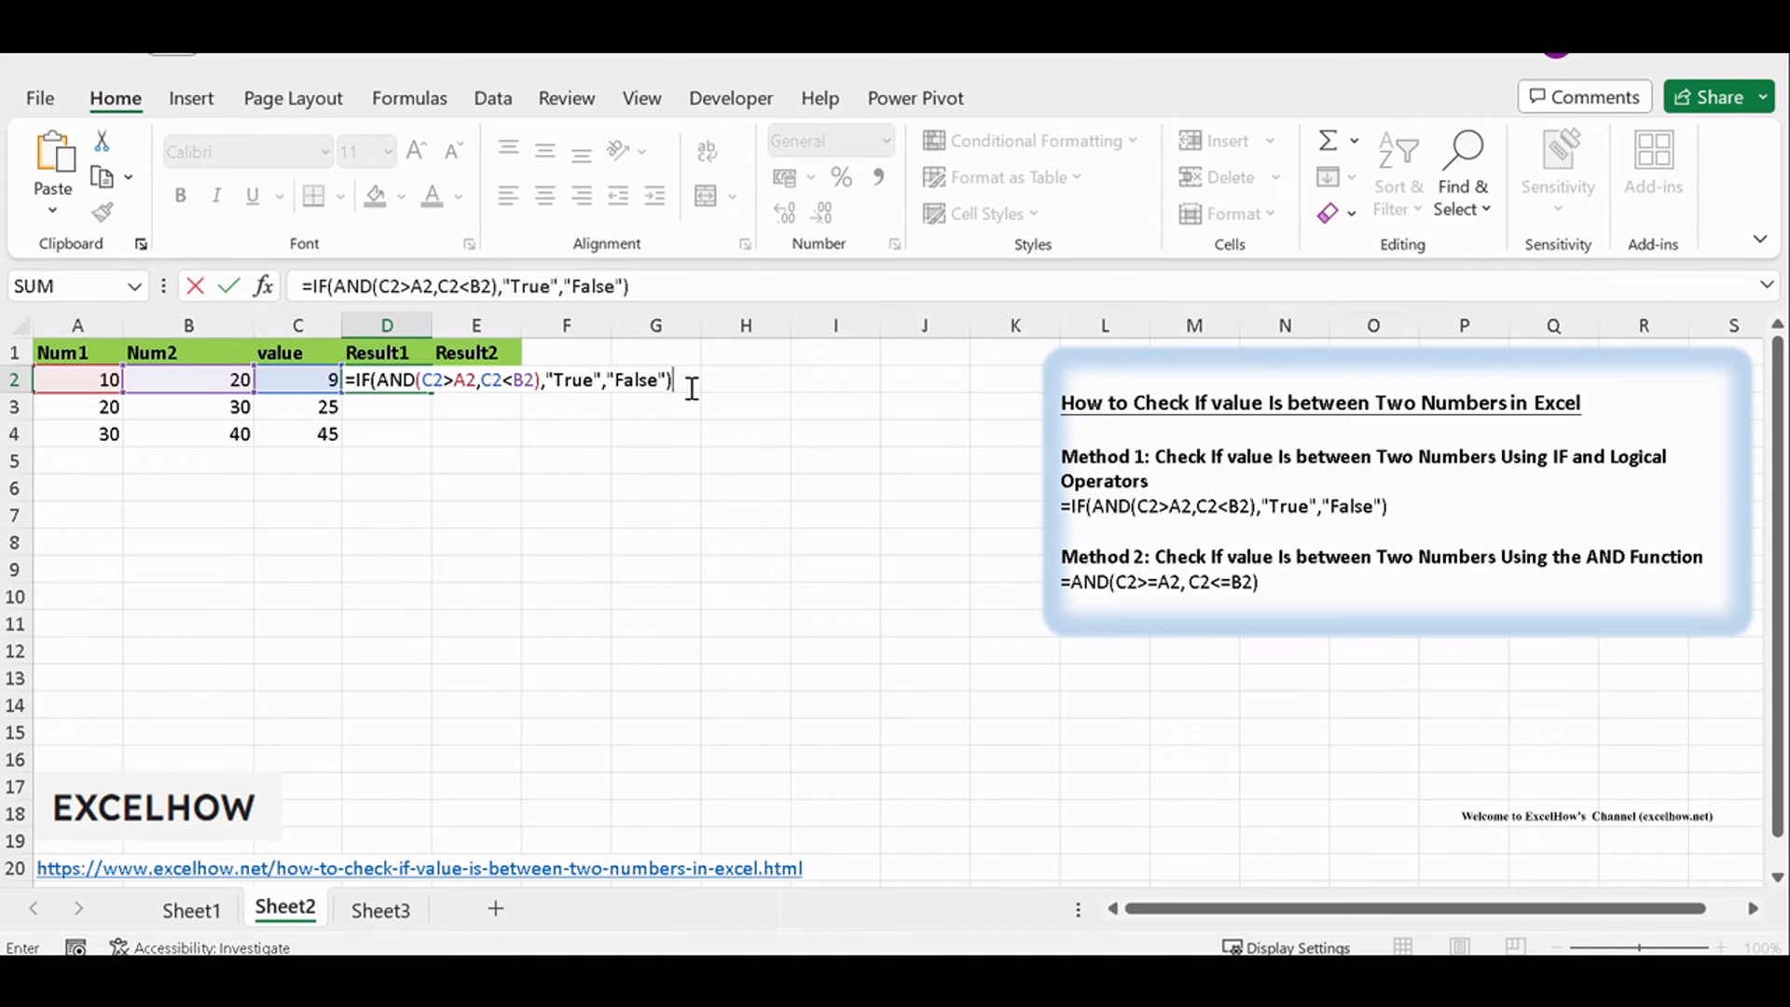
key("Return")
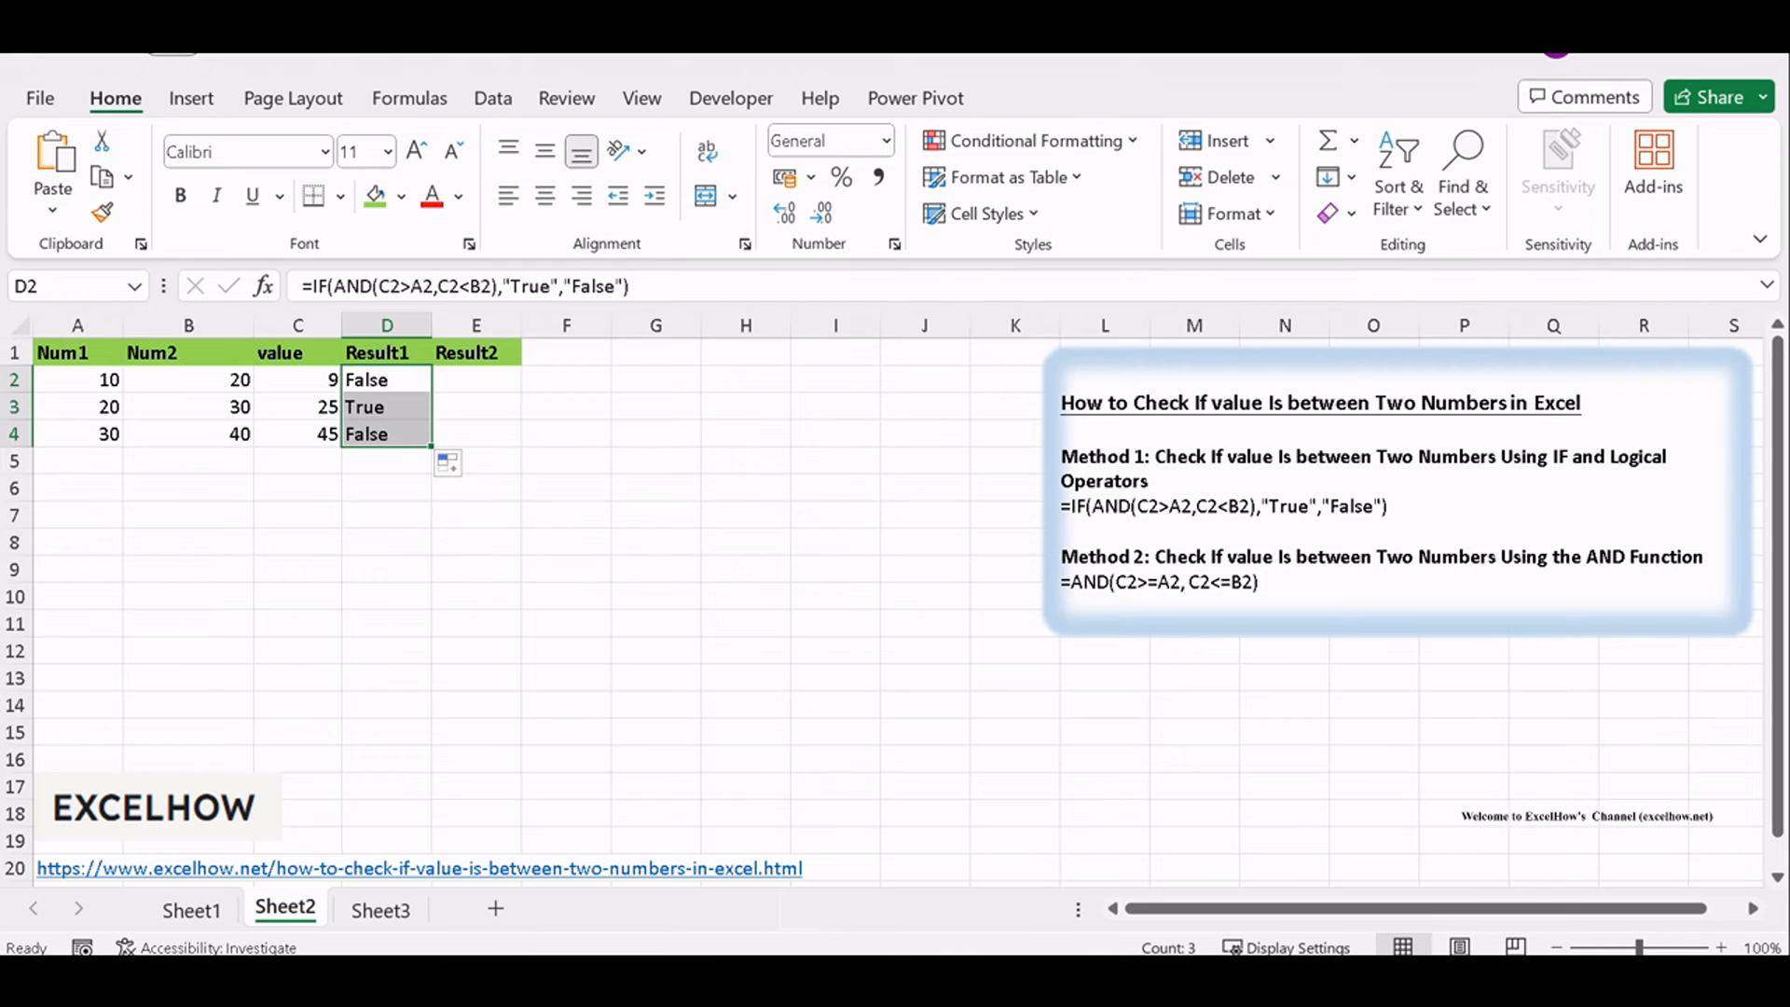
left_click(190, 910)
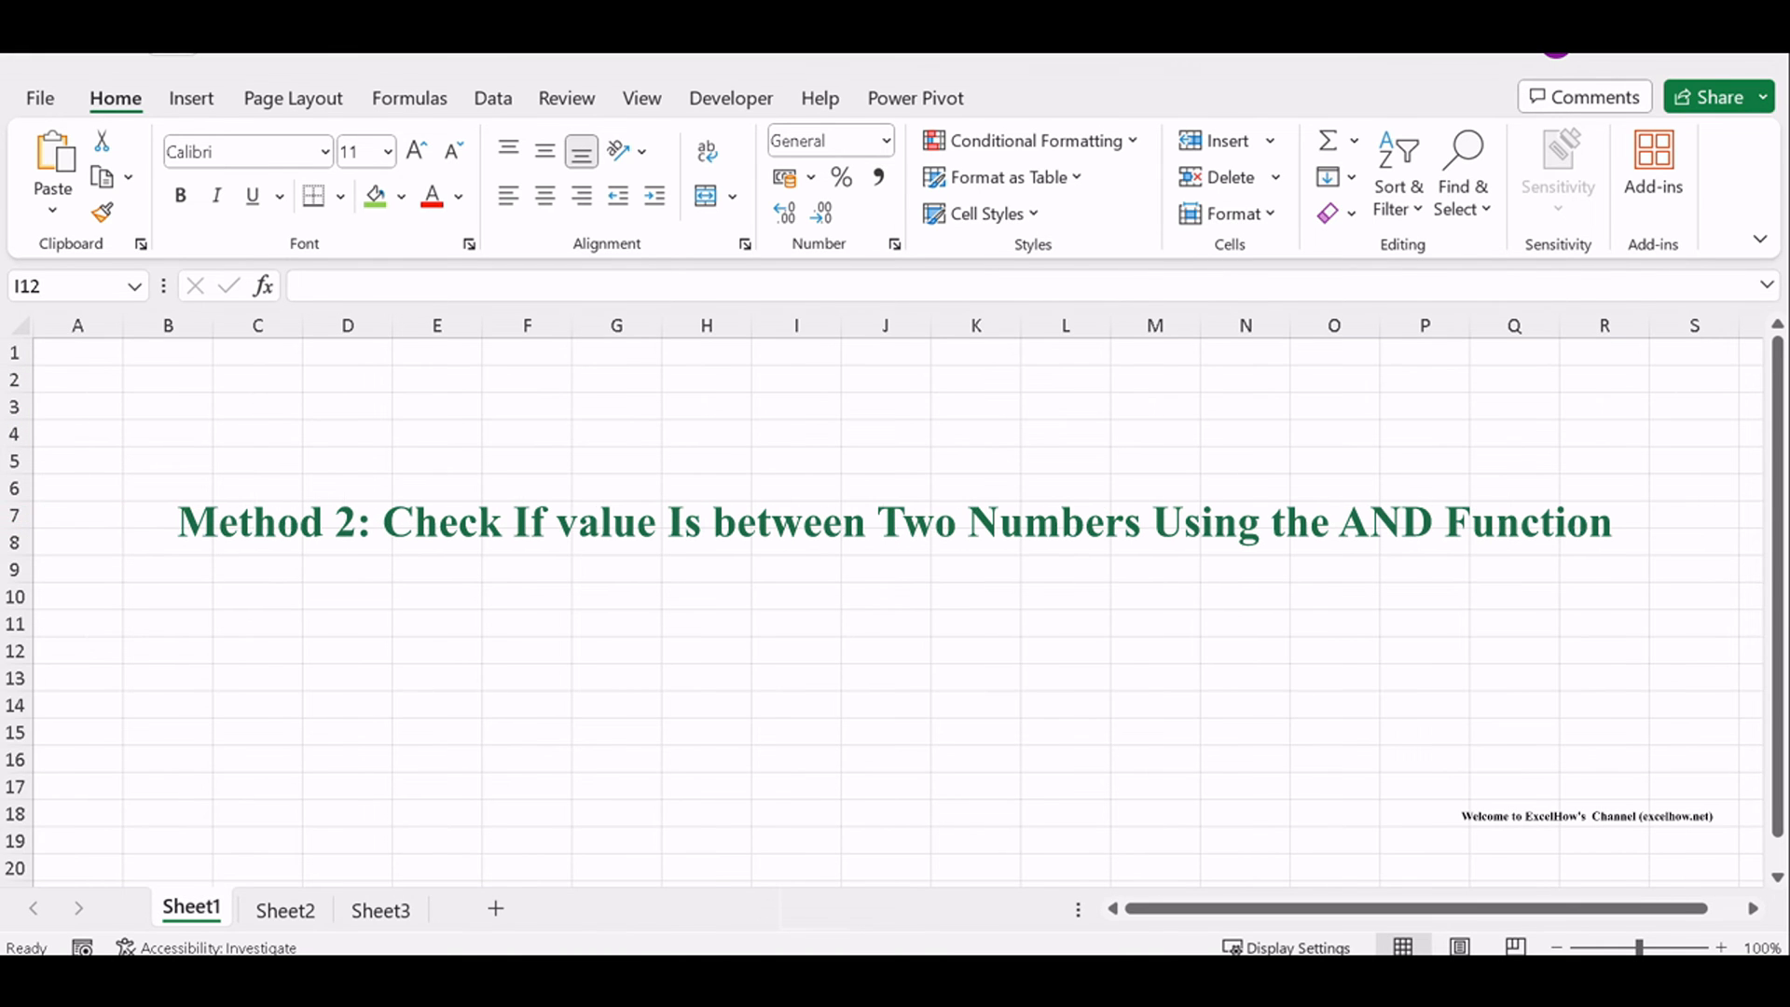
Return to Sheet2 and begin editing empty cell E2 under Result2
left_click(795, 650)
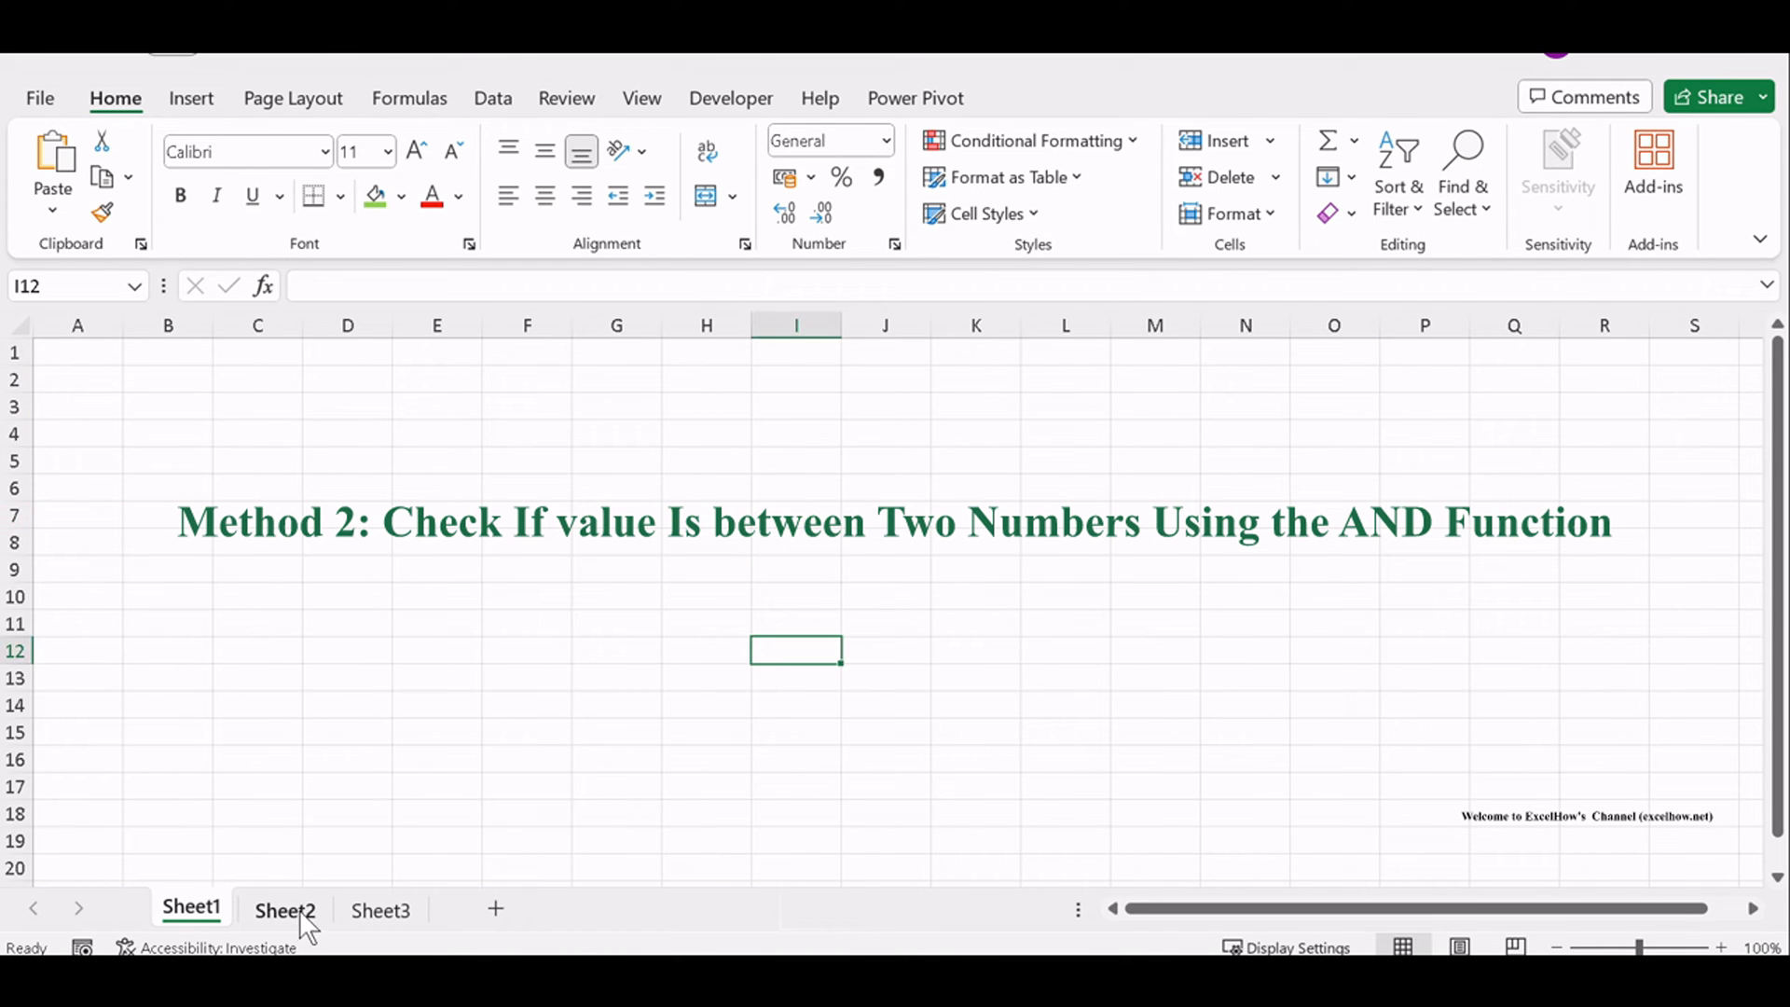
left_click(285, 909)
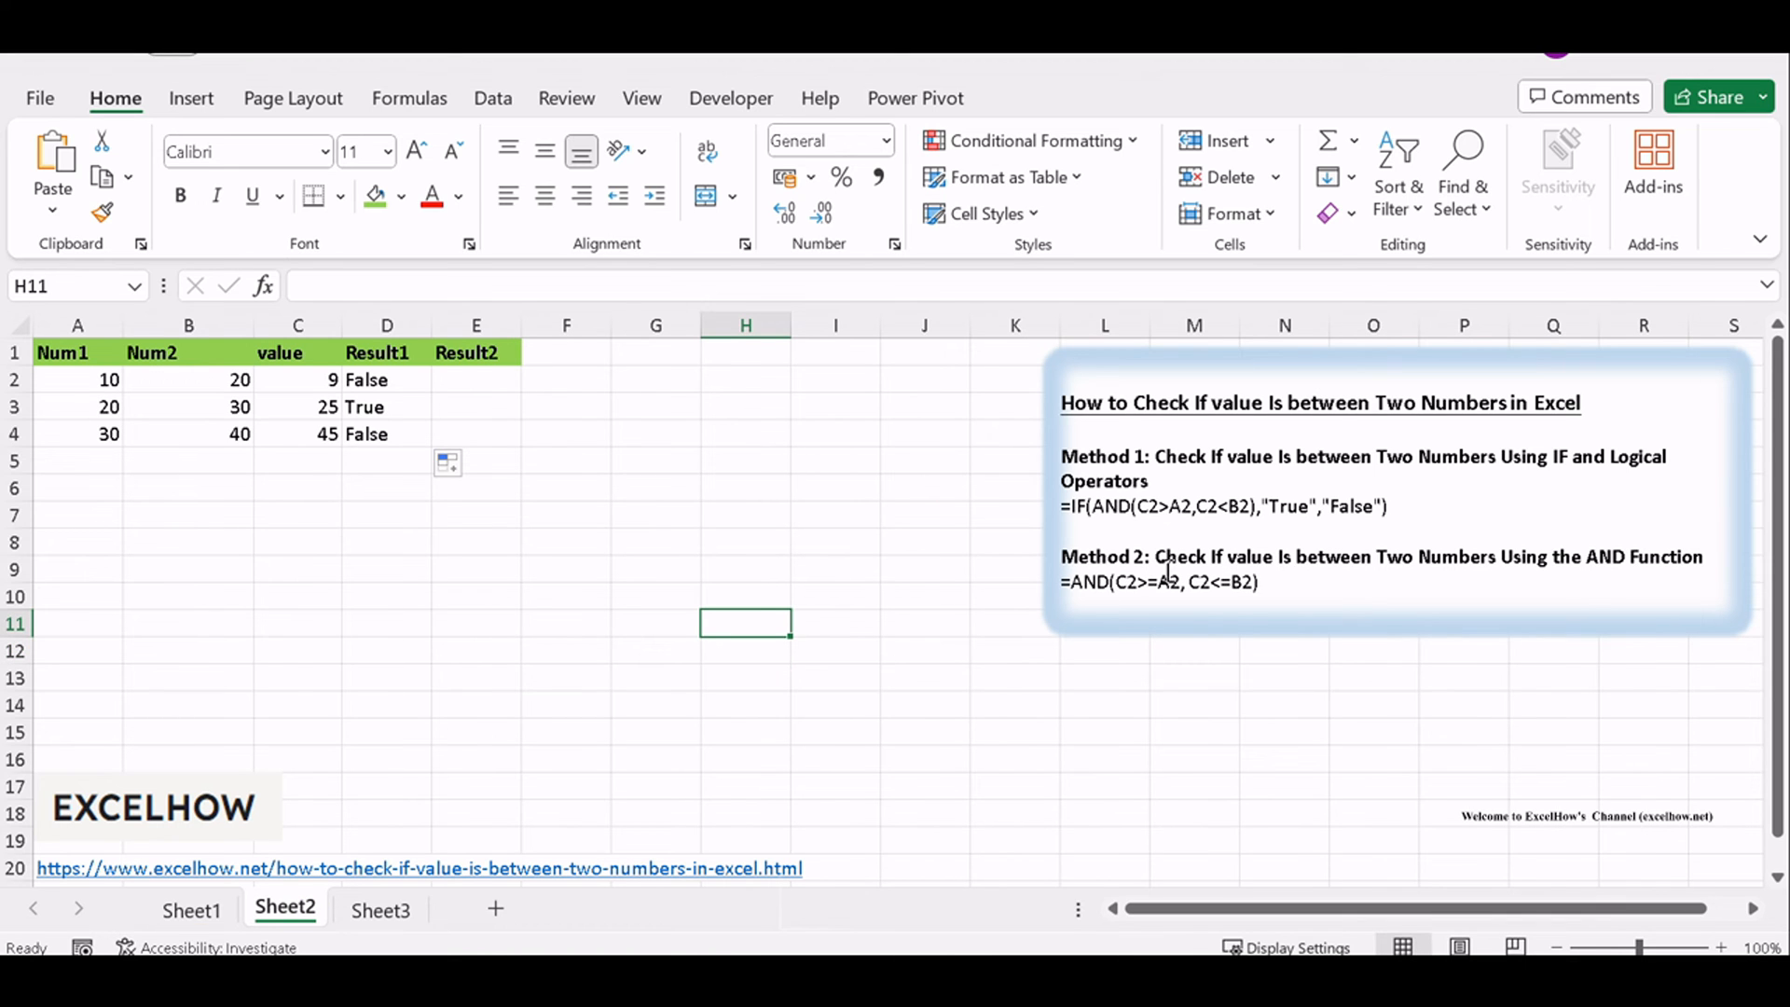
left_click(656, 488)
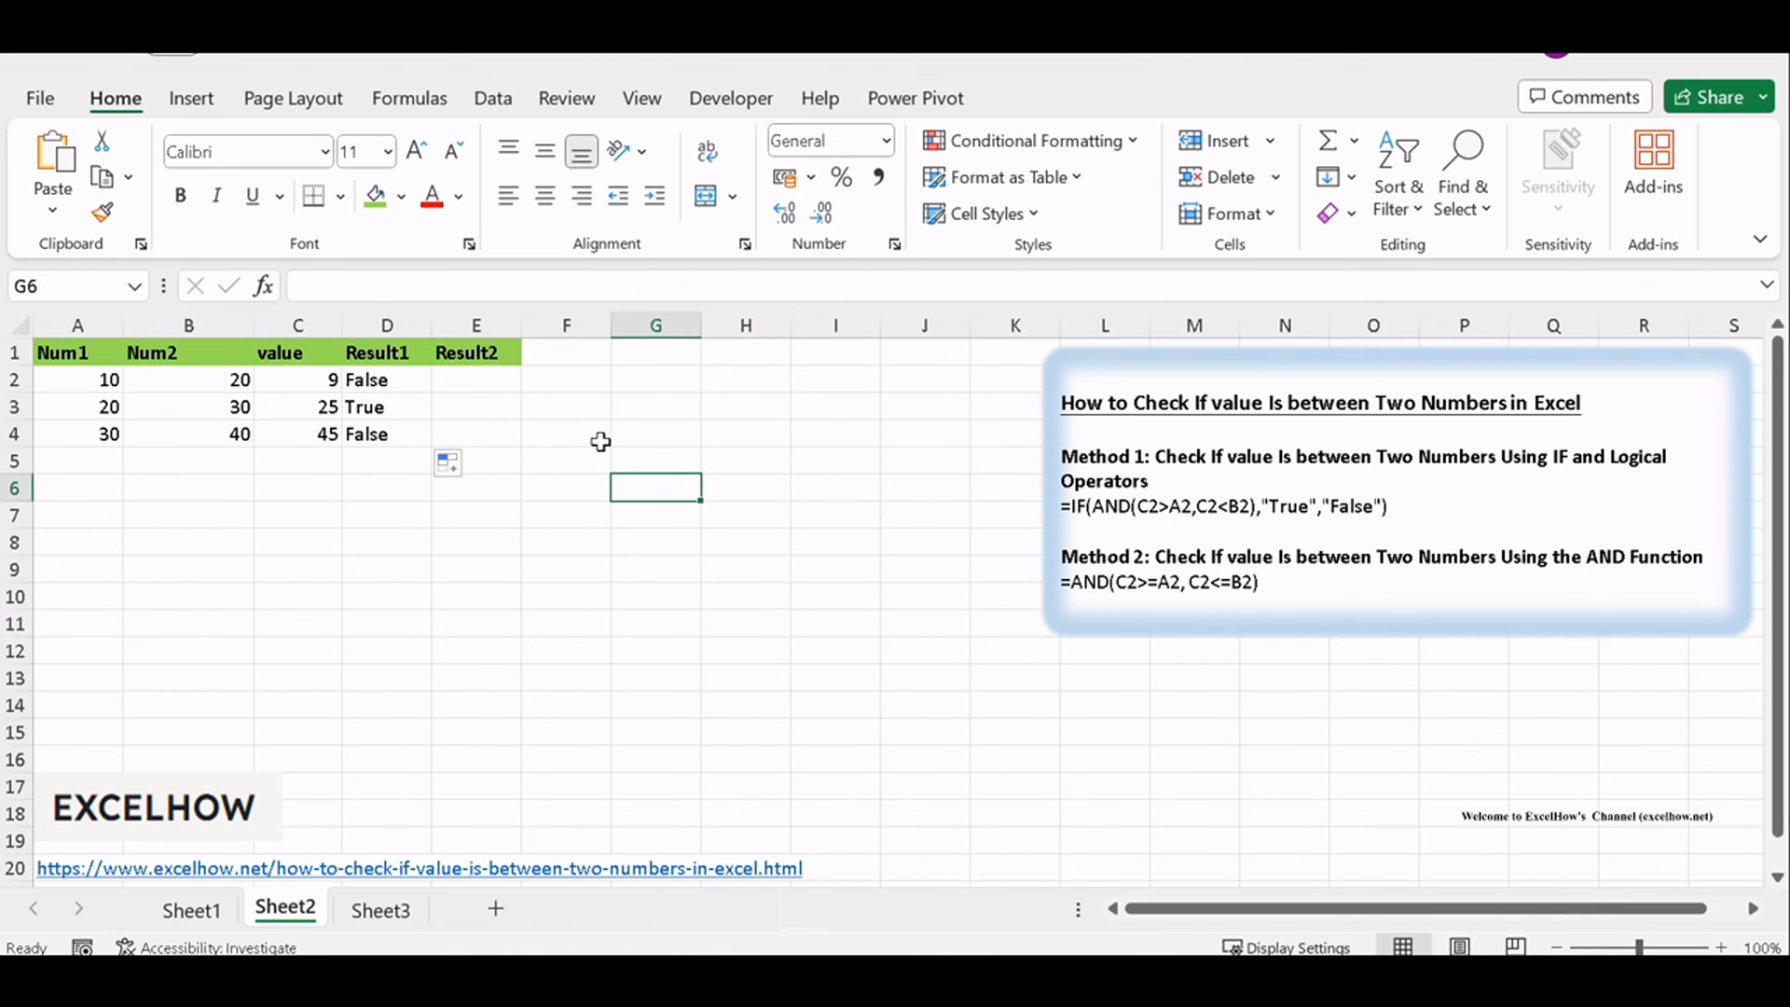
left_click(76, 379)
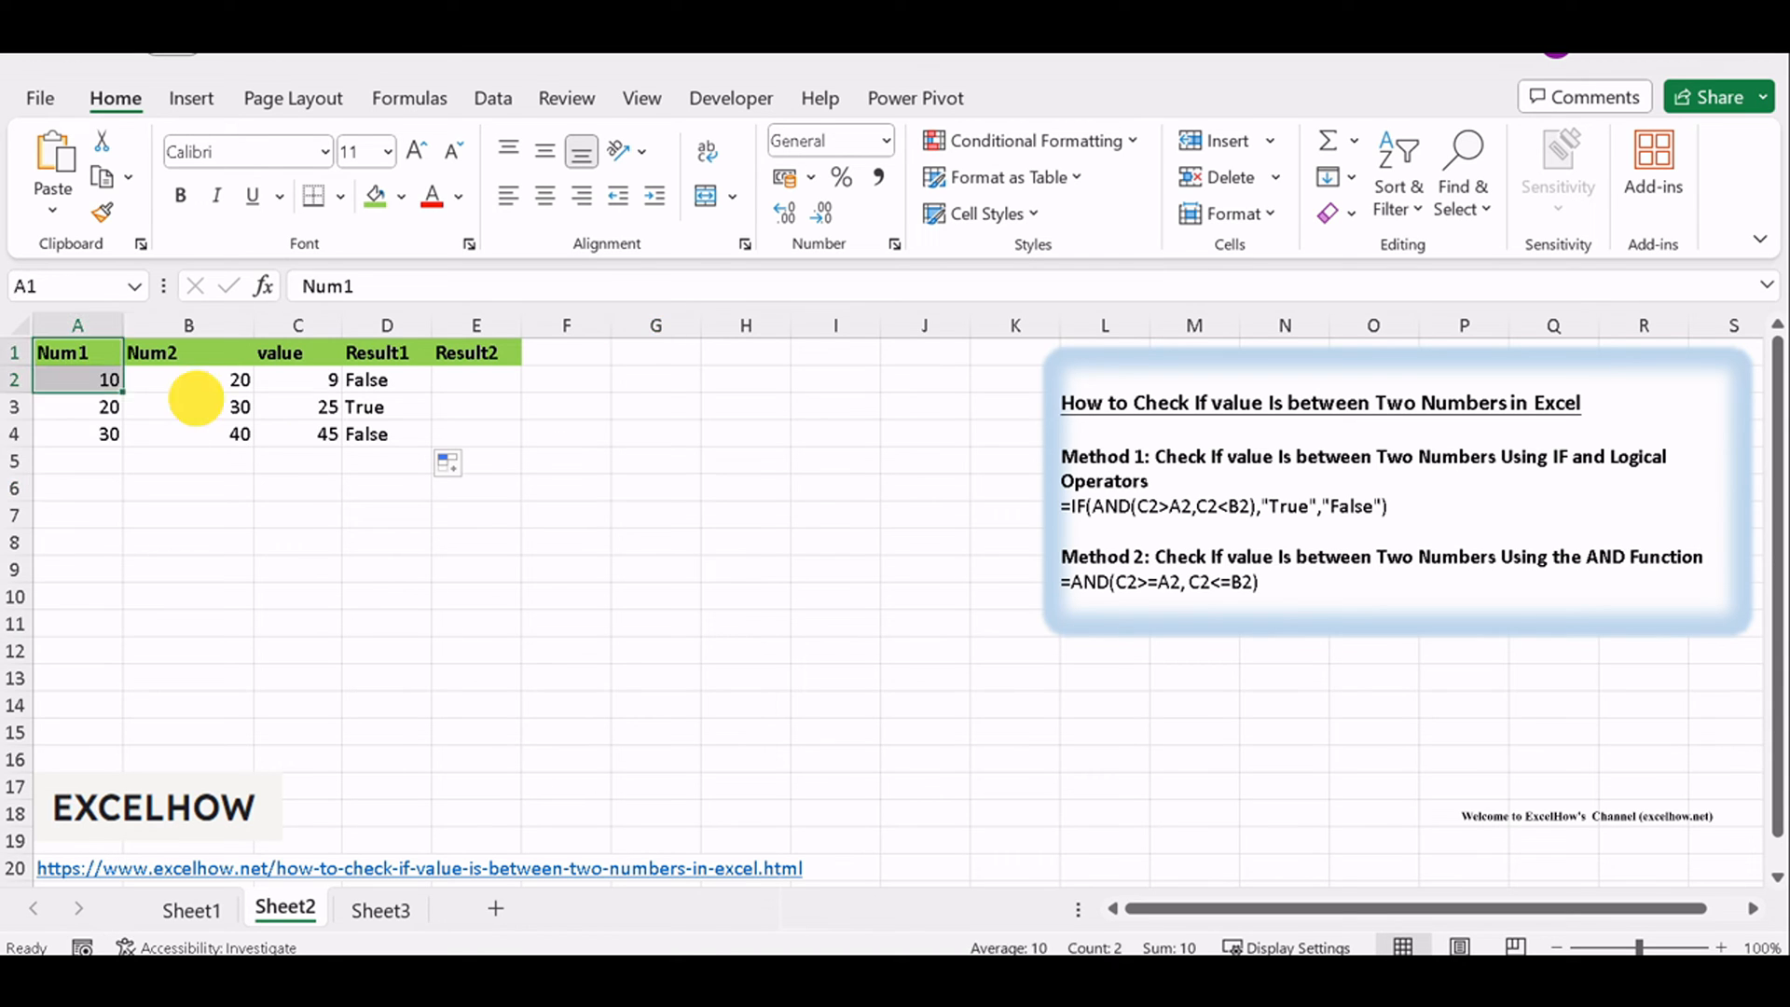
left_click(475, 622)
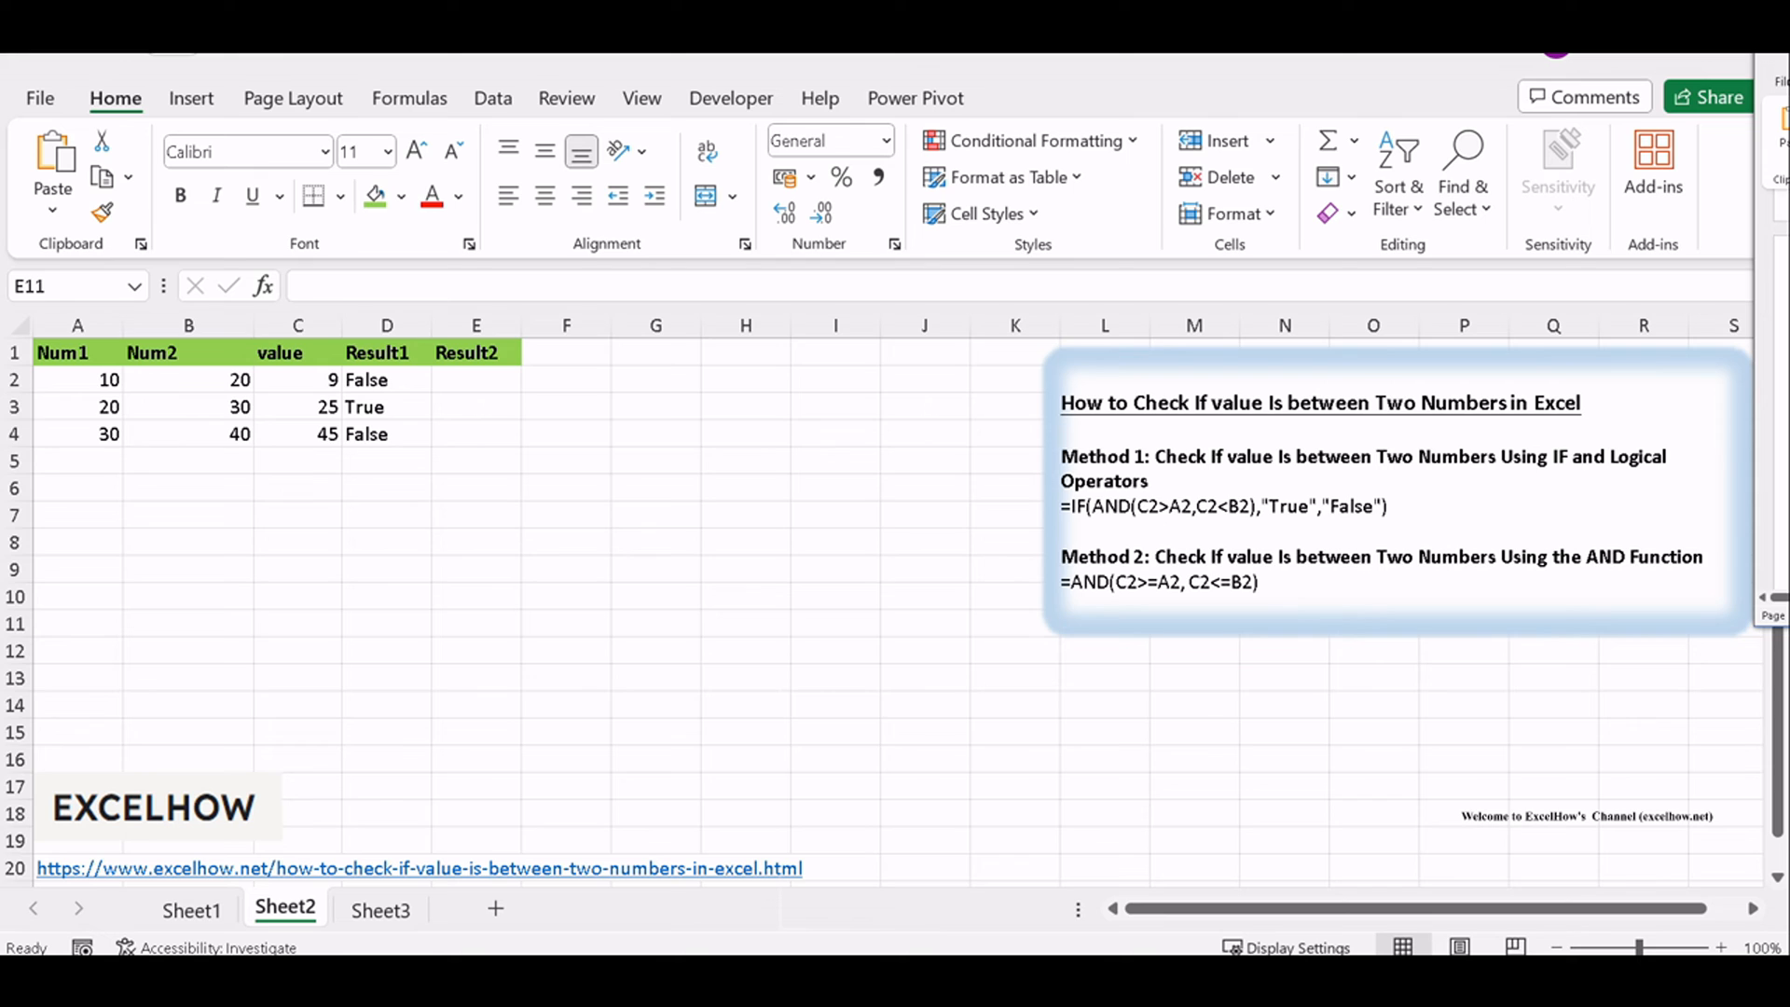
left_click(476, 380)
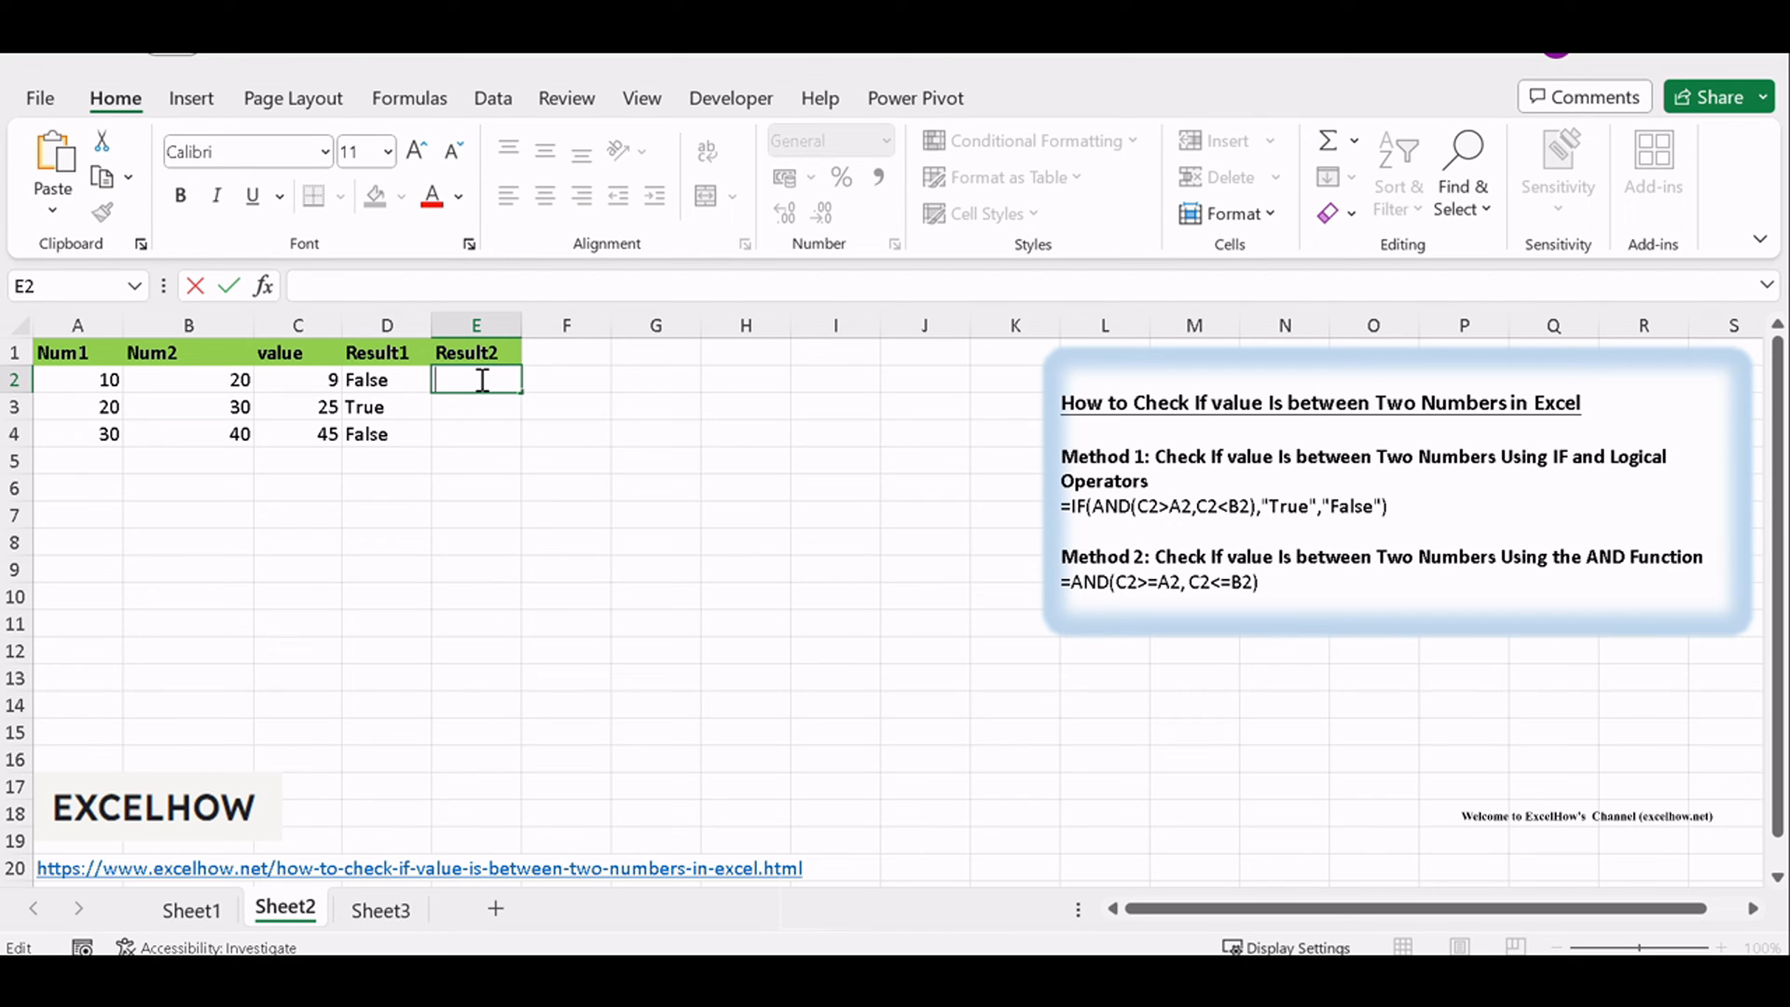
Enter =AND(C2>=A2, C2<=B2) in E2 and fill it down to E4
type("=AND(C2>=A2, C2<=B2)")
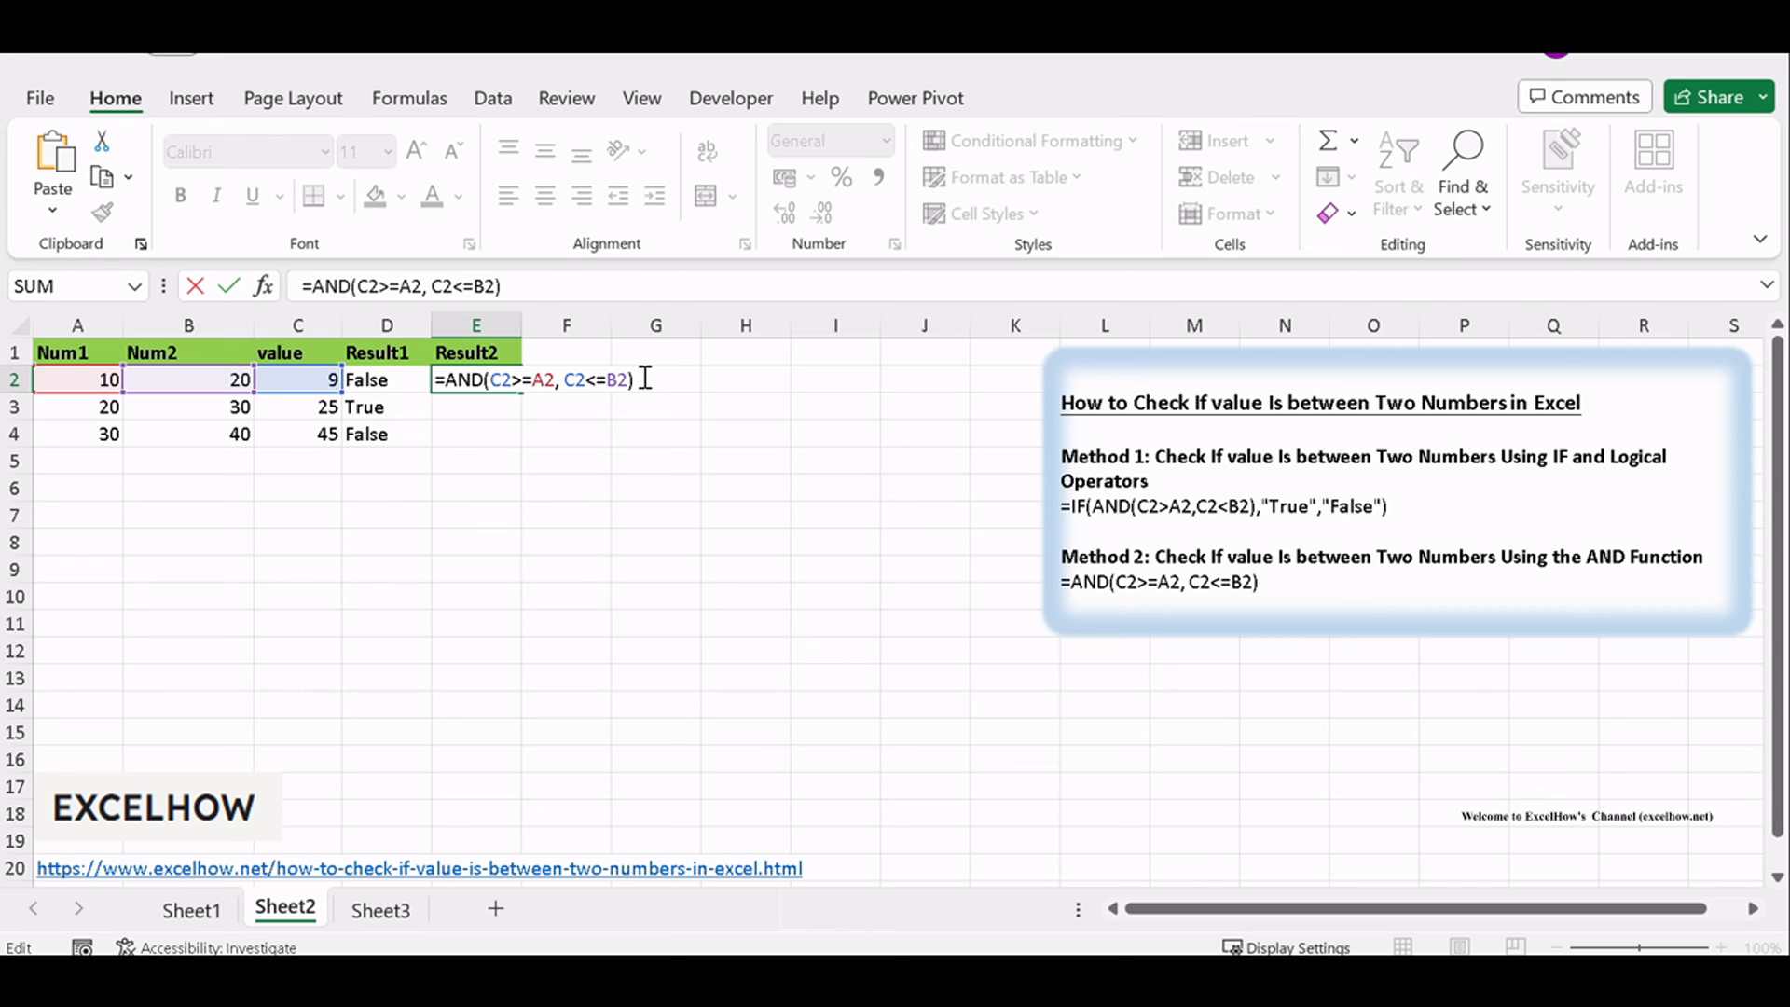
key("Return")
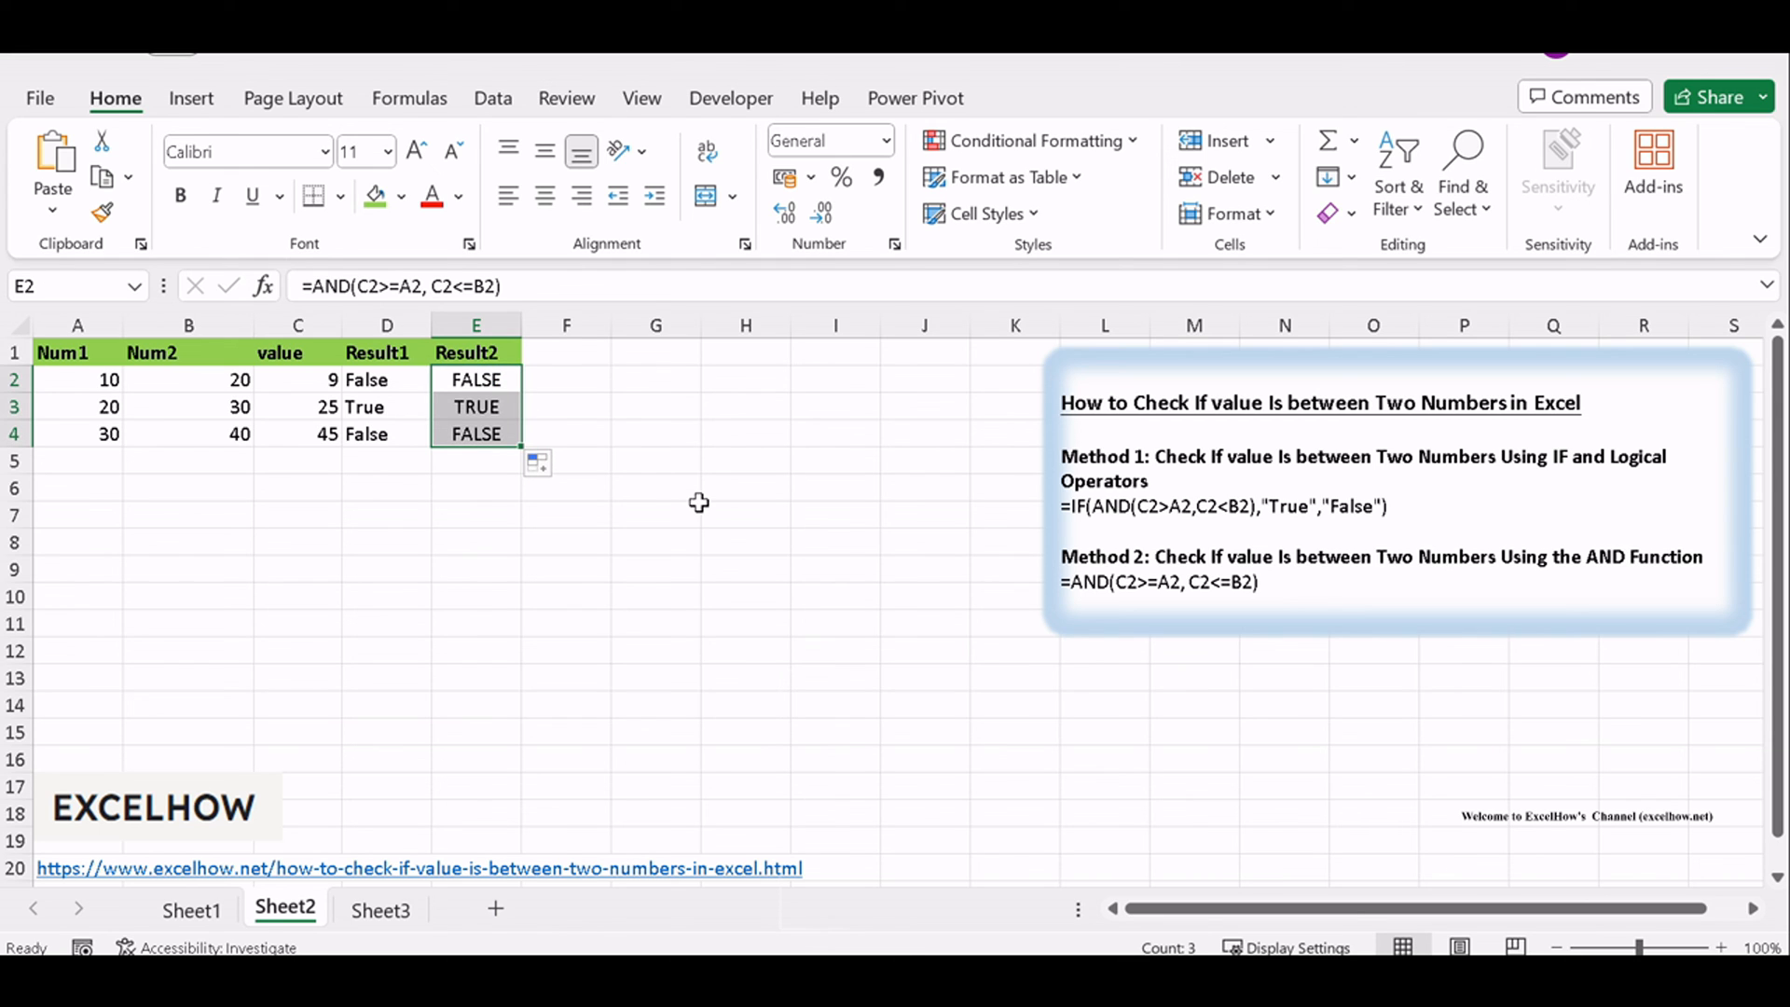
left_click(655, 513)
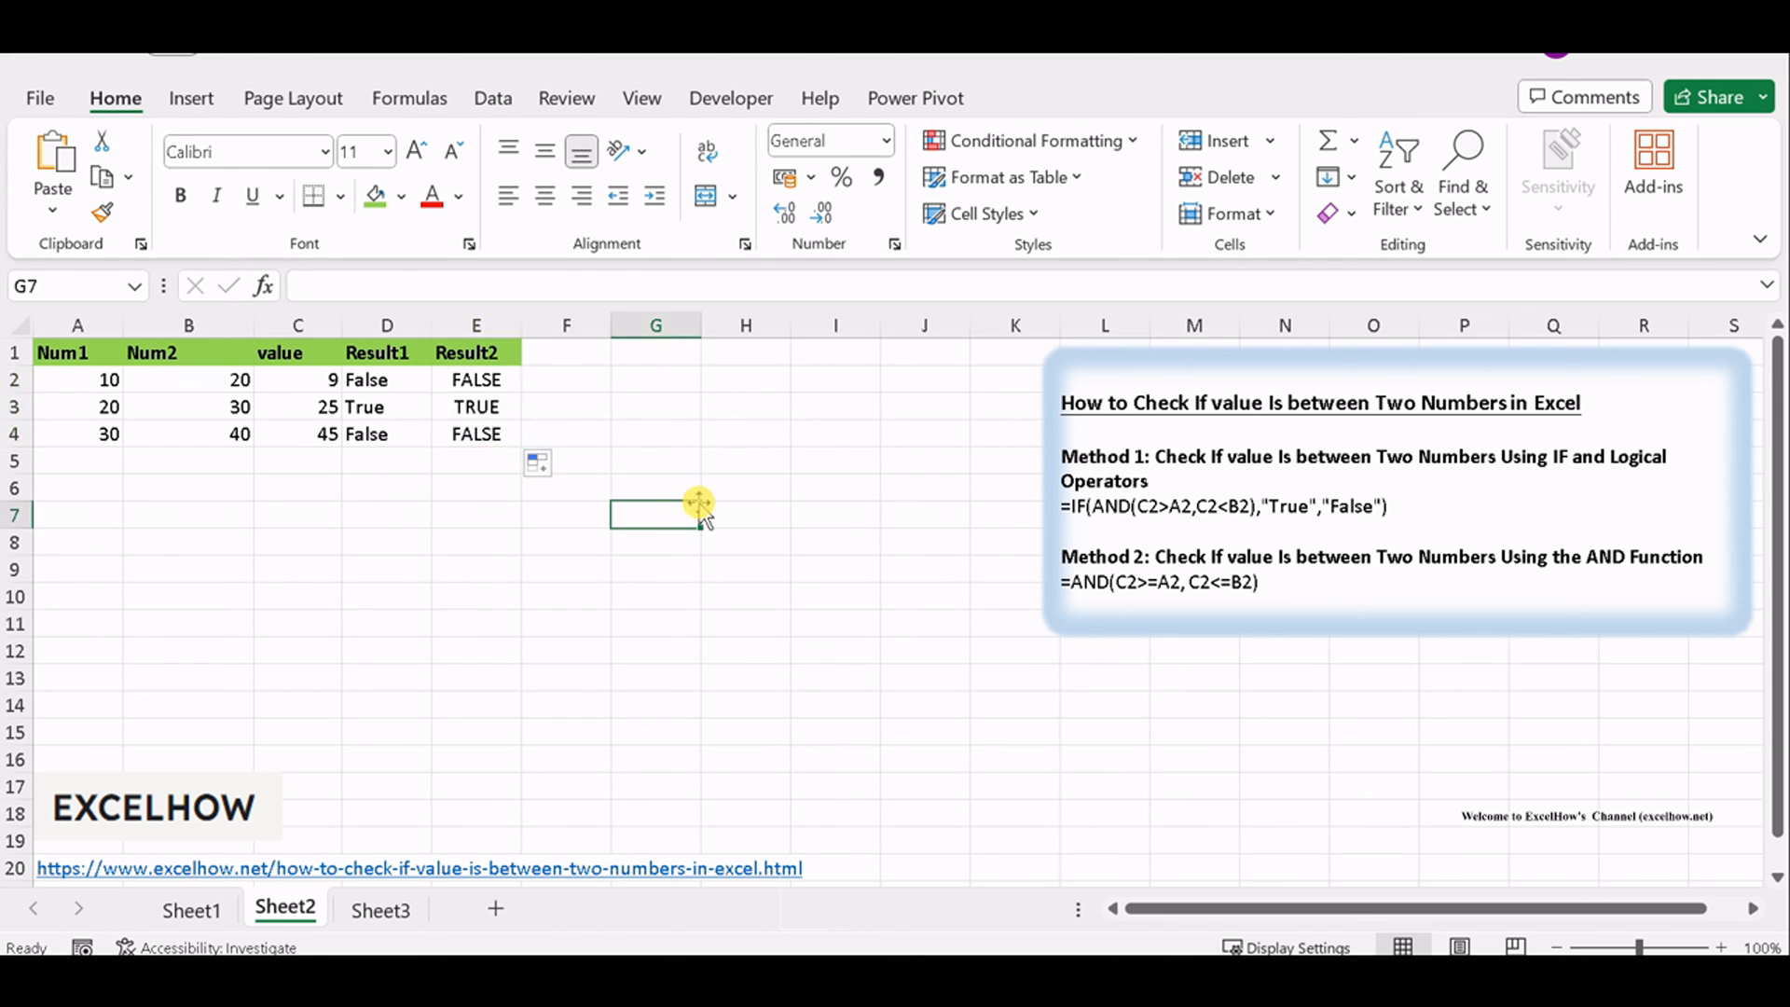
mouse_move(699, 513)
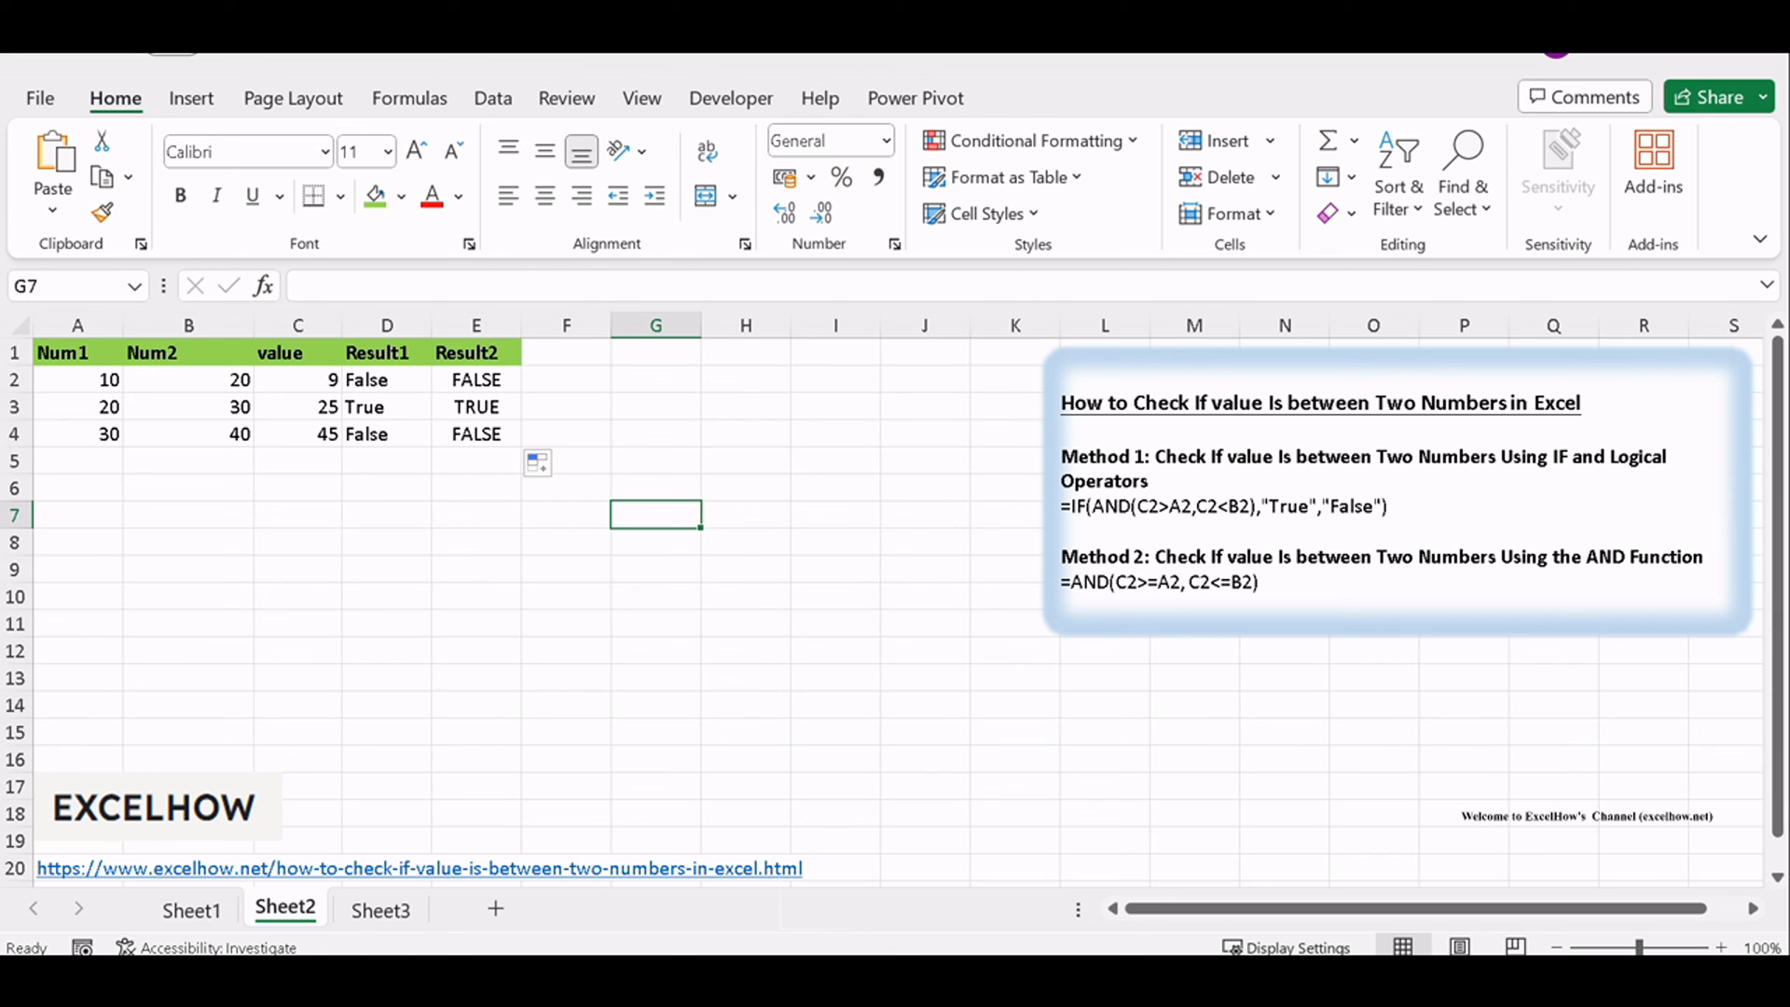
left_click(1256, 507)
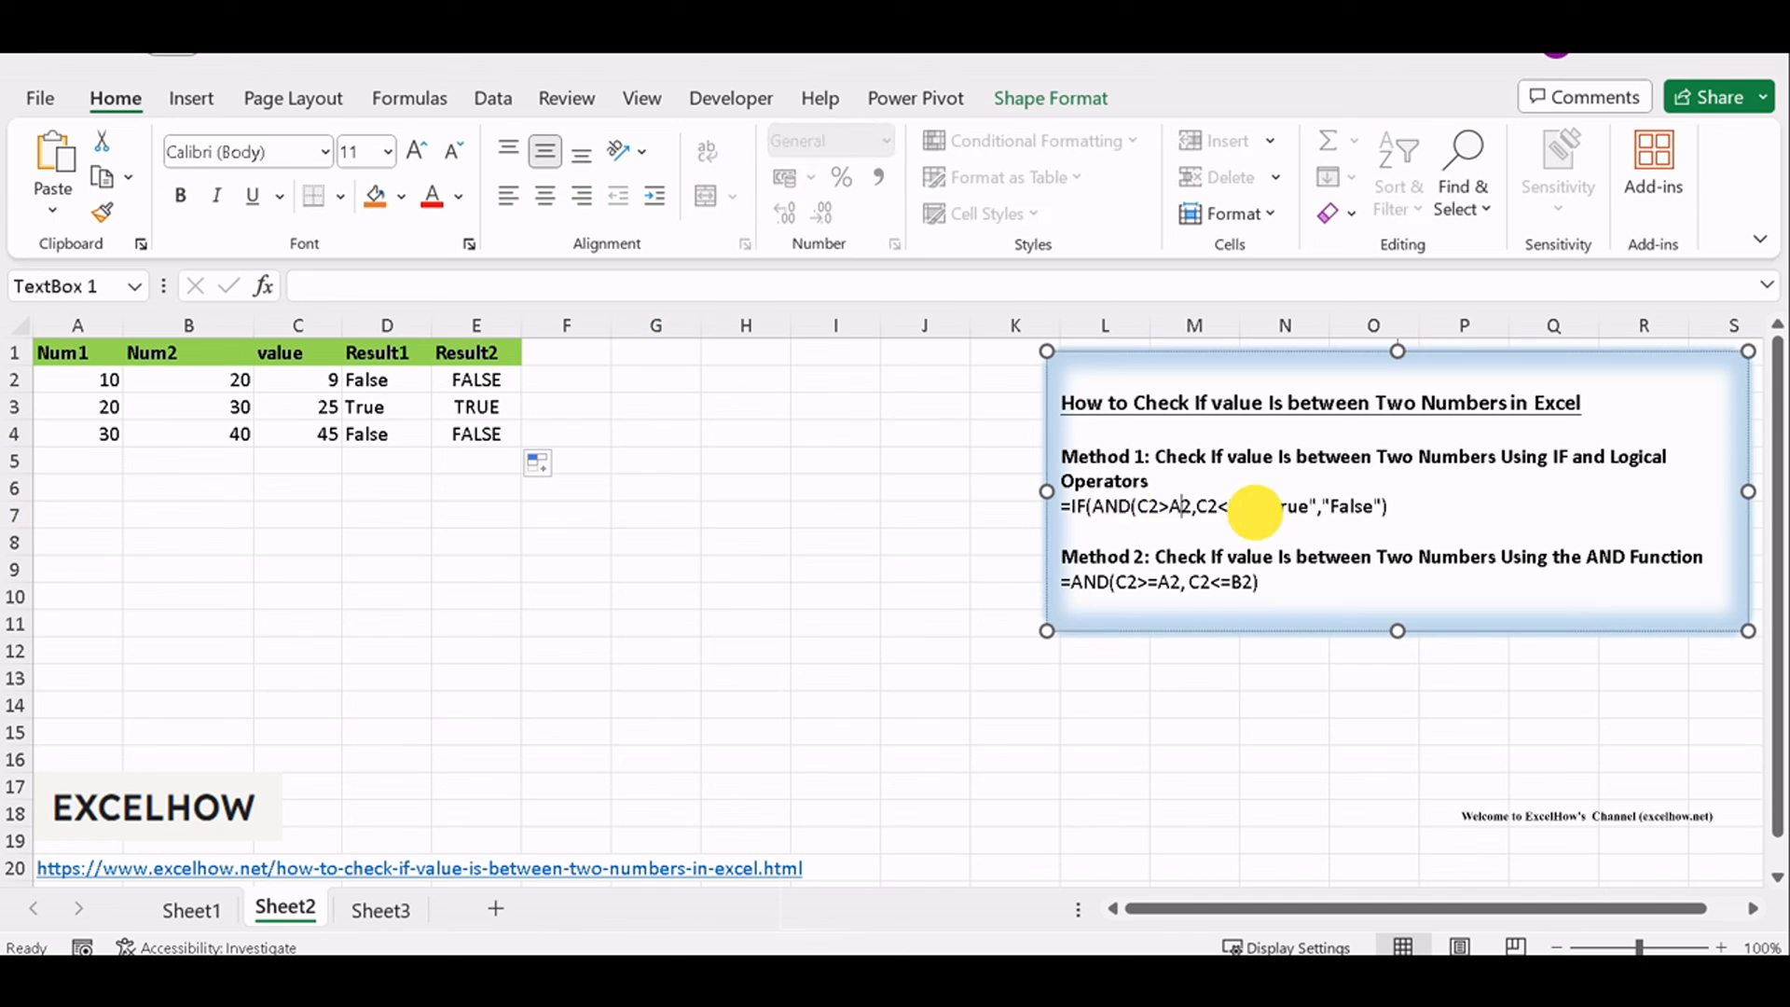
left_click(834, 594)
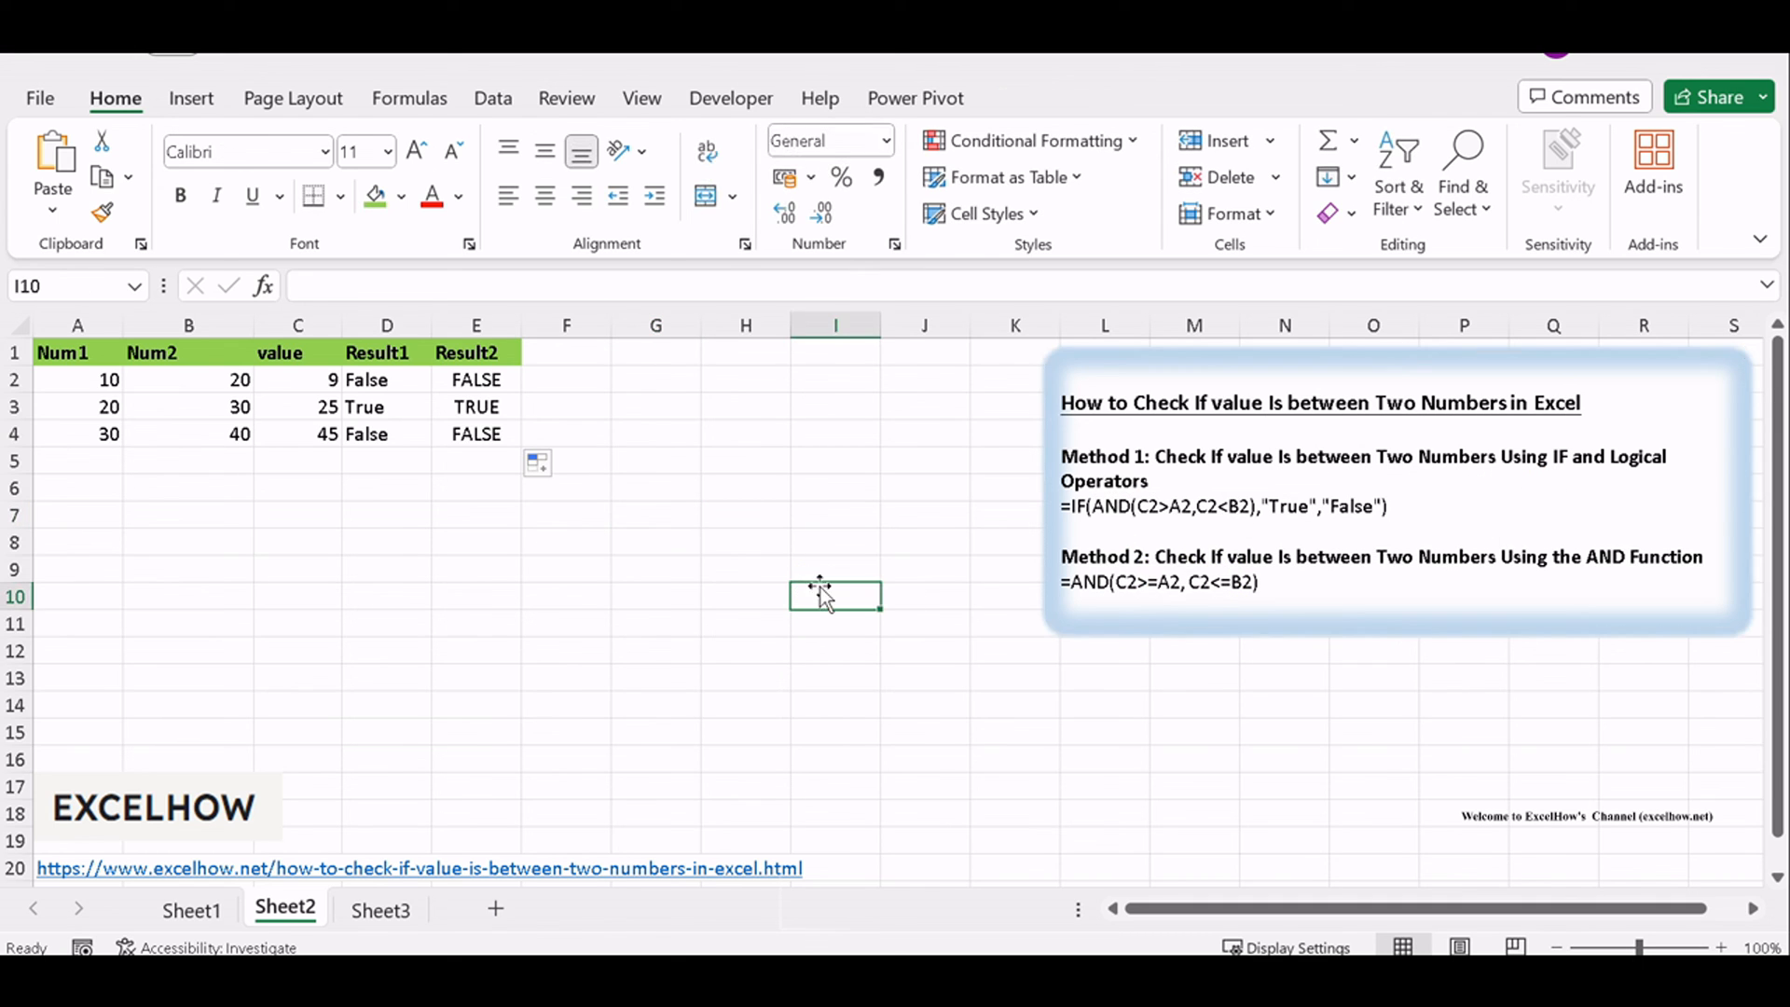
mouse_move(823, 594)
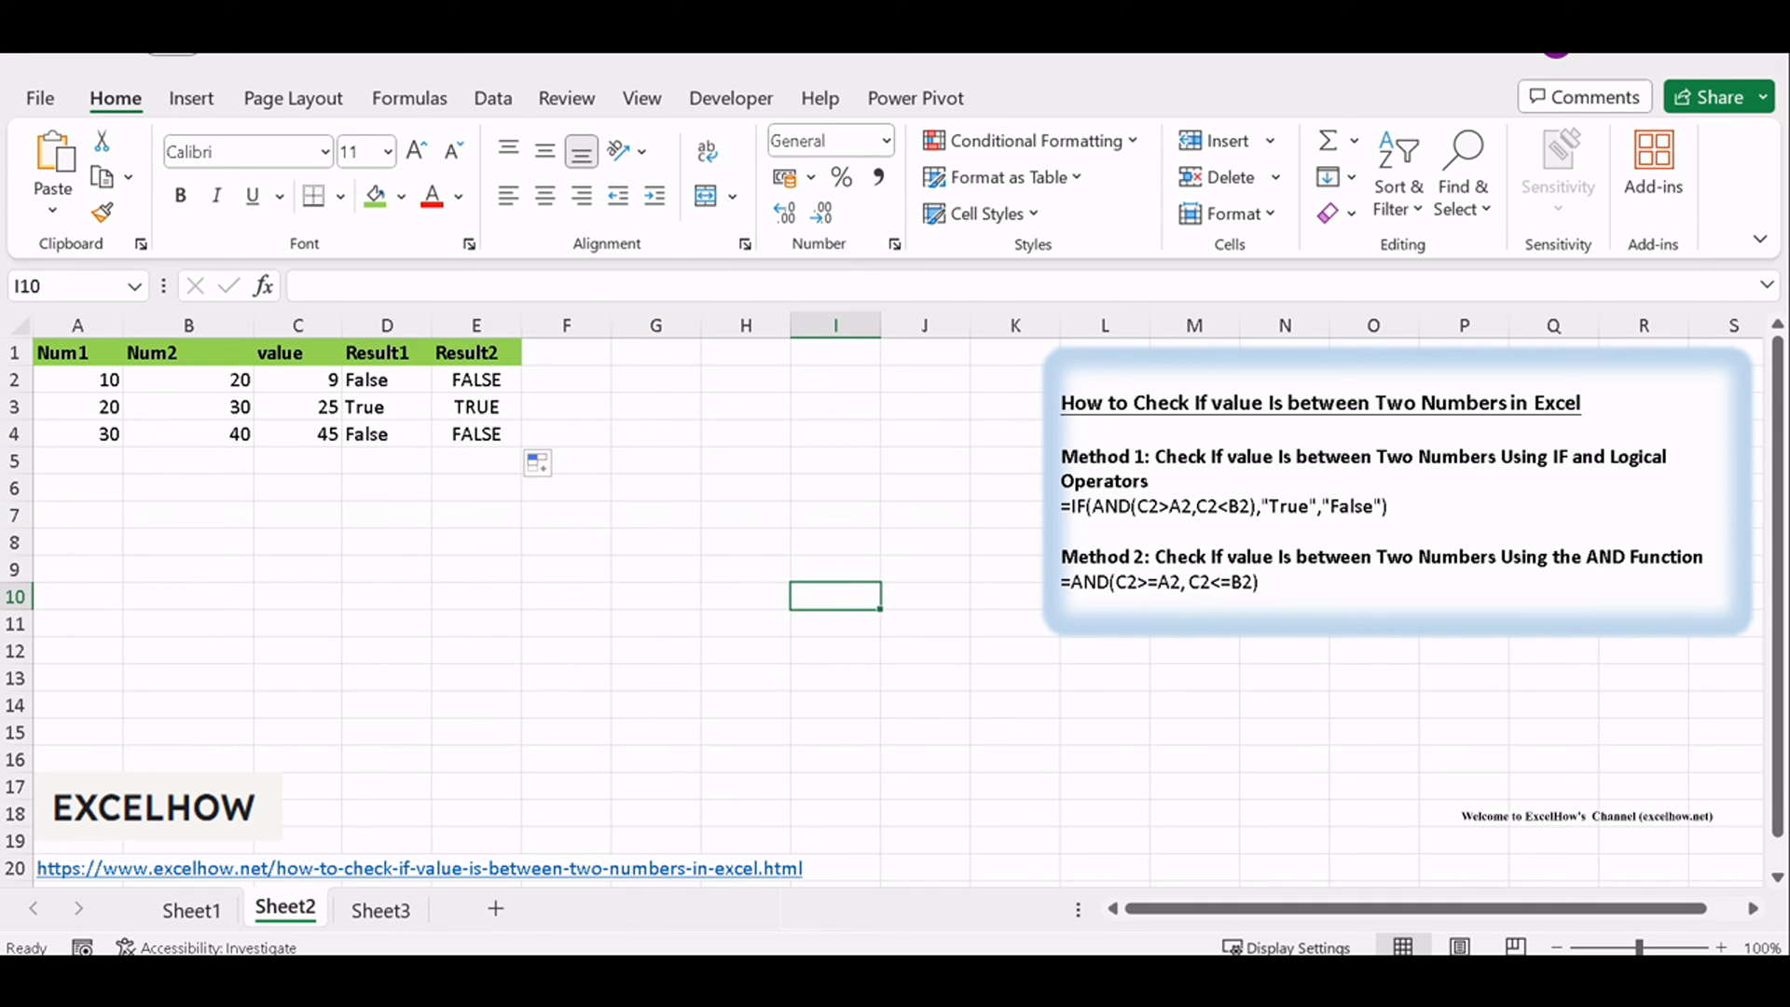